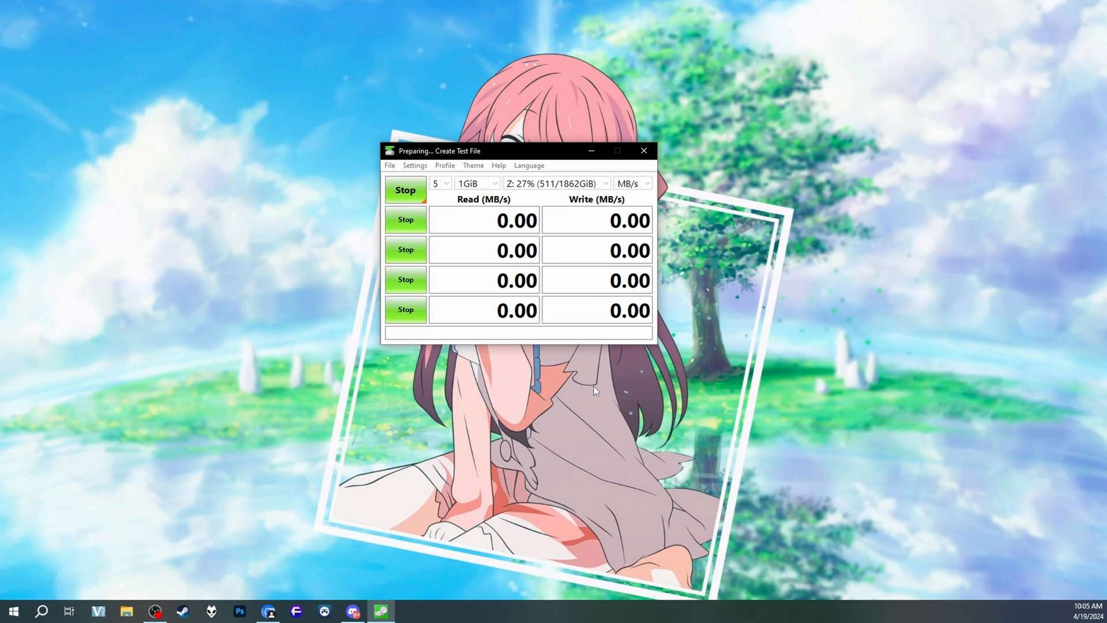
{"action": "mouse_move", "coordinate": [595, 390]}
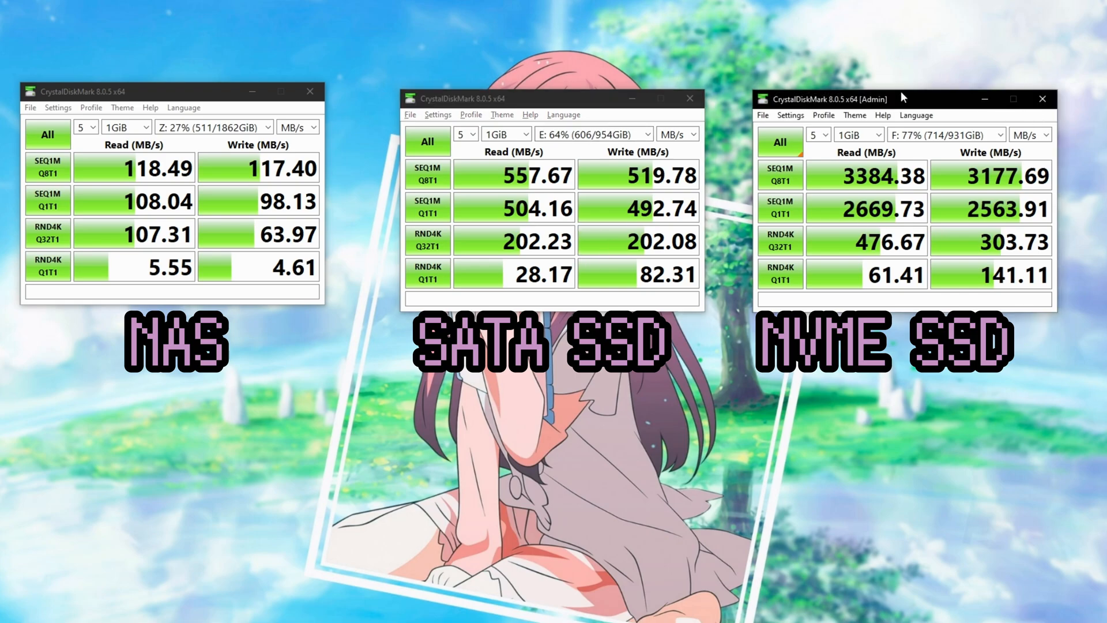
{"action": "mouse_move", "coordinate": [857, 292]}
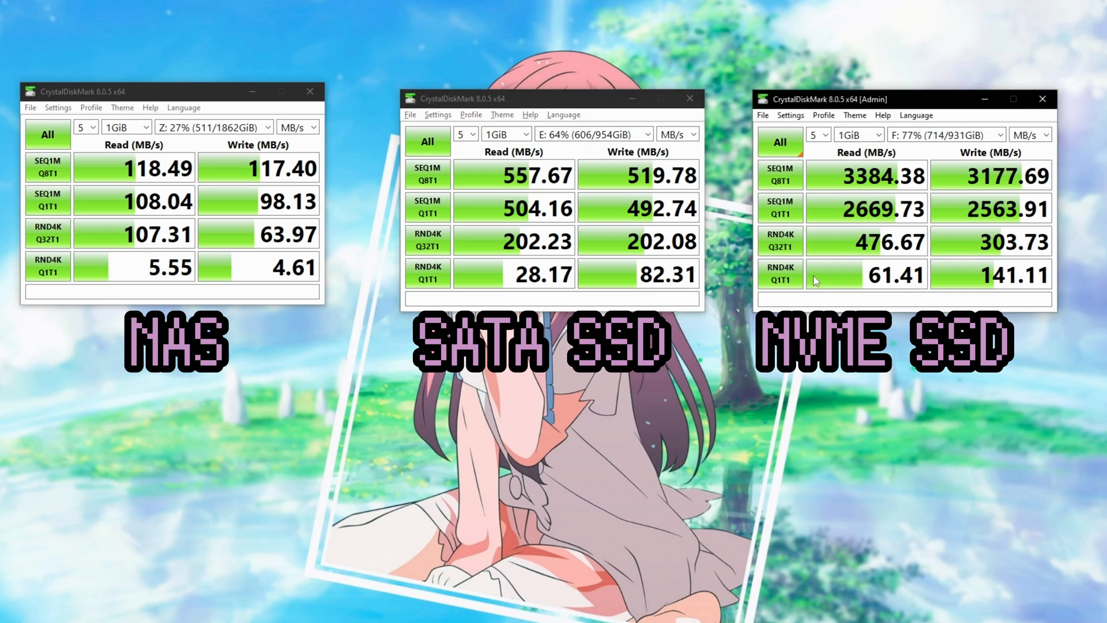
{"action": "mouse_move", "coordinate": [884, 258]}
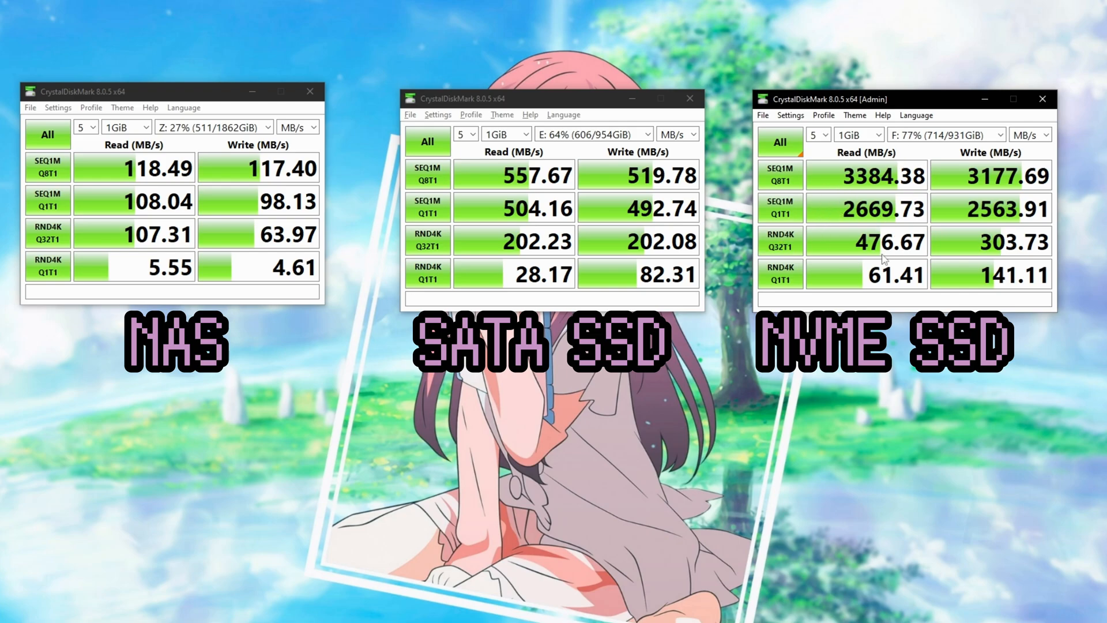
{"action": "mouse_move", "coordinate": [930, 192]}
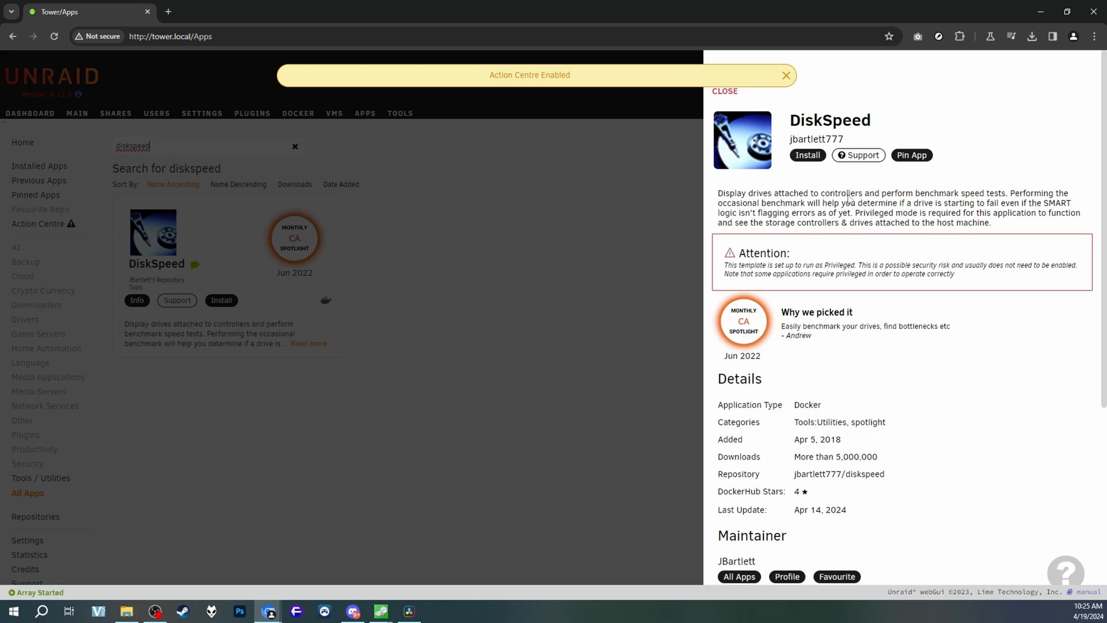
{"action": "mouse_move", "coordinate": [807, 155]}
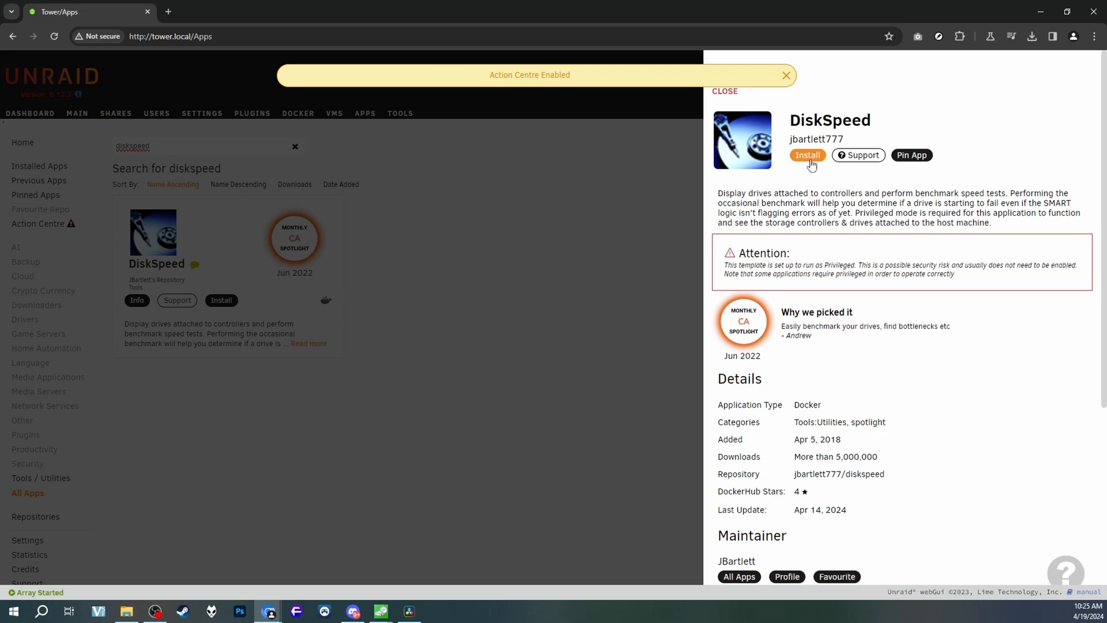
Install the DiskSpeed benchmarking app from its info panel in Apps.
{"action": "left_click", "coordinate": [807, 154]}
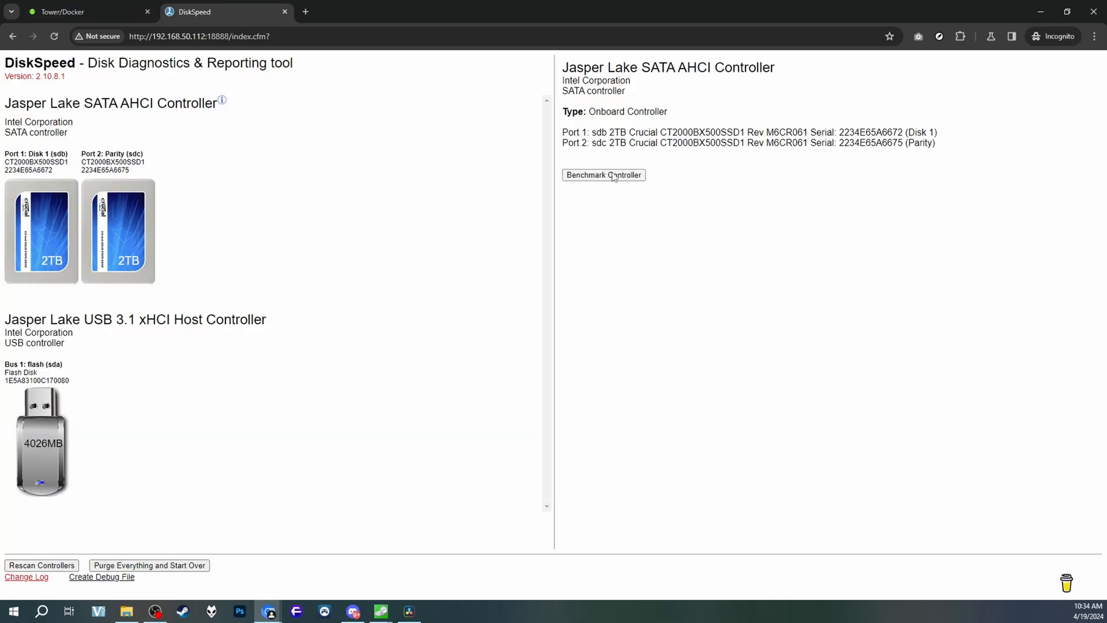
Benchmark the Jasper Lake SATA AHCI controller holding the two Crucial 2TB drives.
{"action": "left_click", "coordinate": [603, 176]}
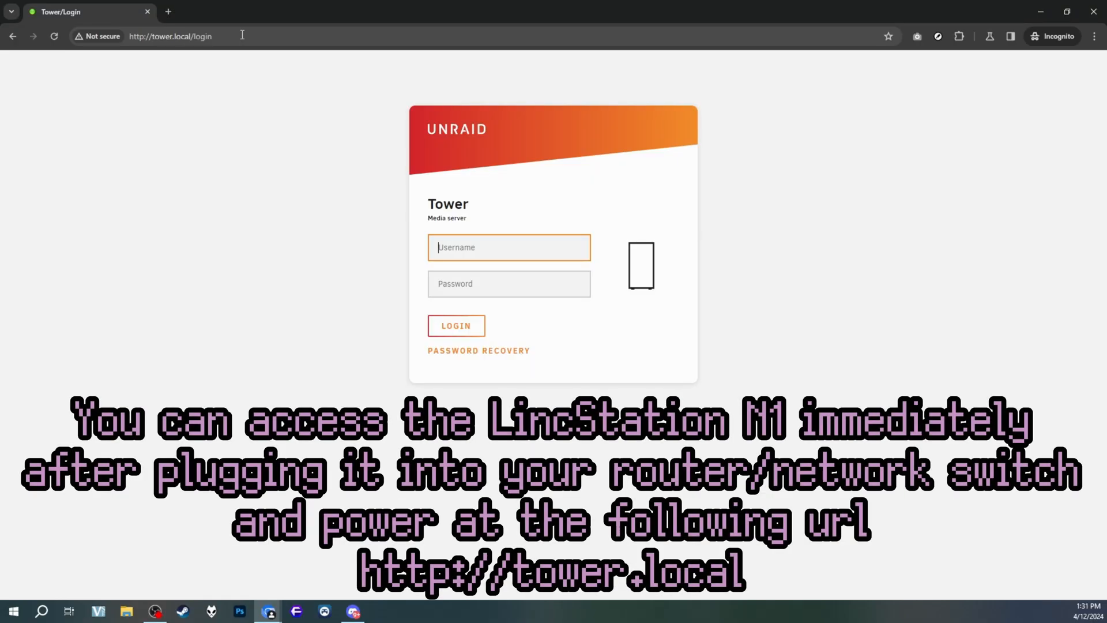
Log in to the Tower server with username root and its password.
{"action": "type", "text": "root"}
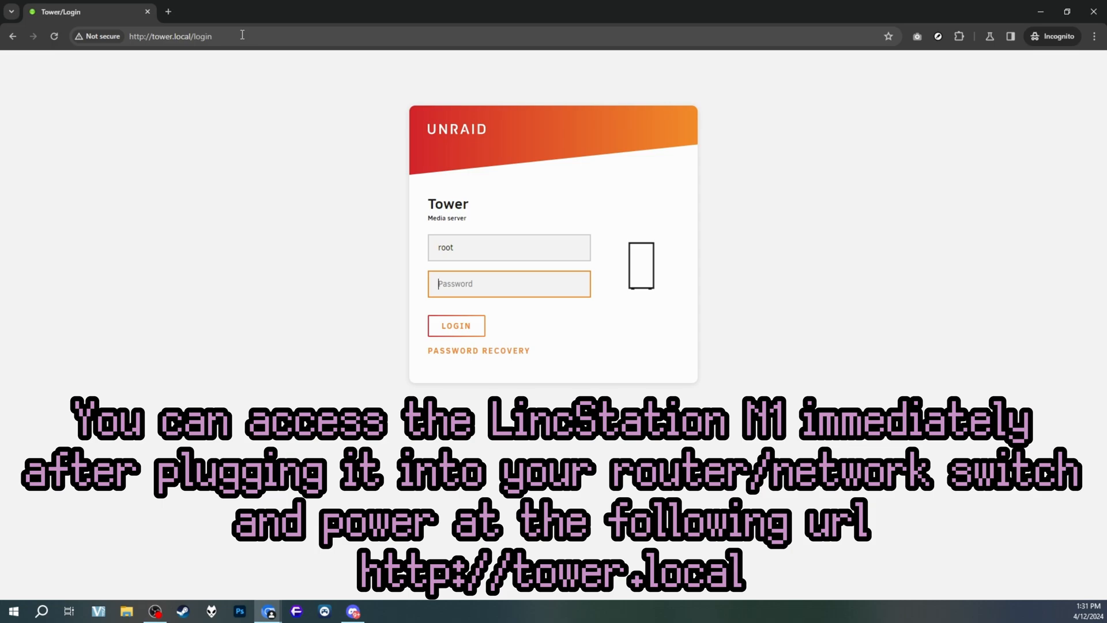
{"action": "mouse_move", "coordinate": [538, 319]}
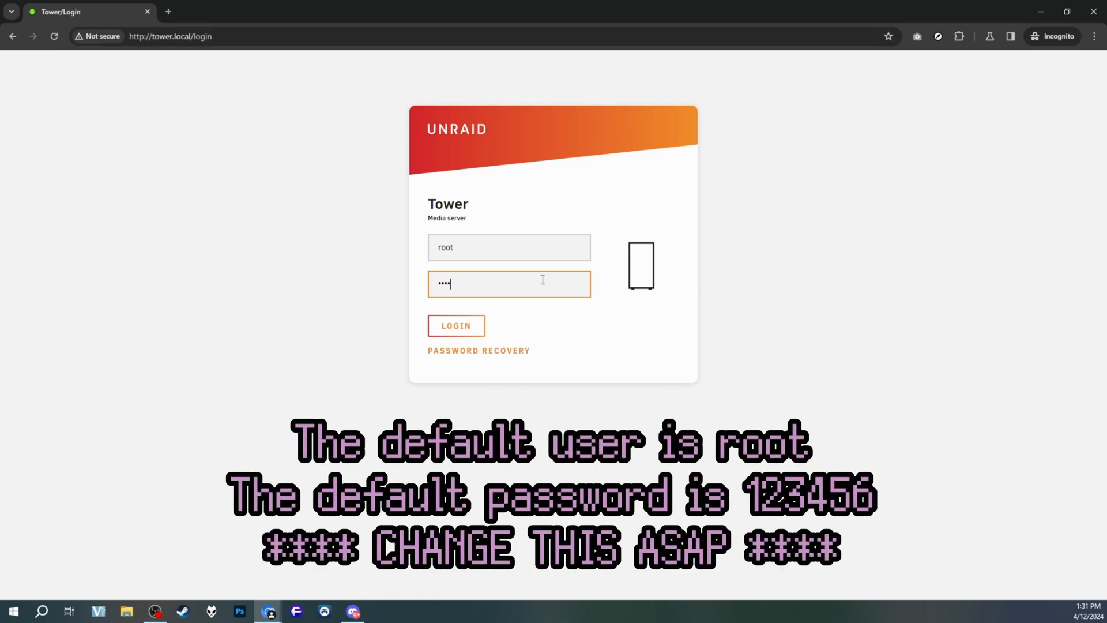
{"action": "left_click", "coordinate": [456, 325]}
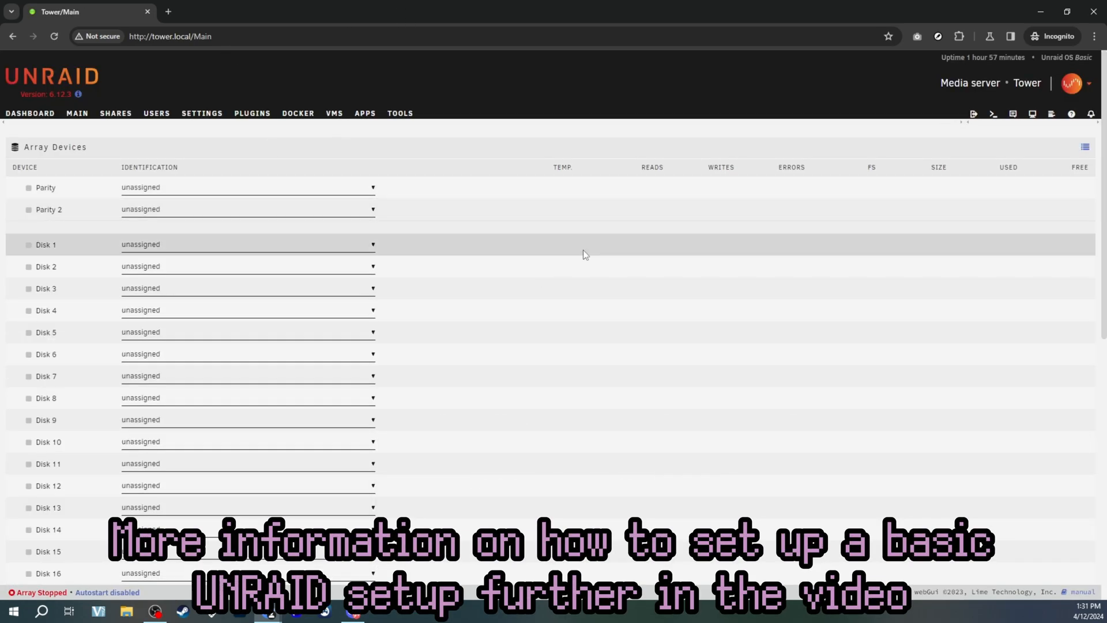
{"action": "mouse_move", "coordinate": [1002, 56]}
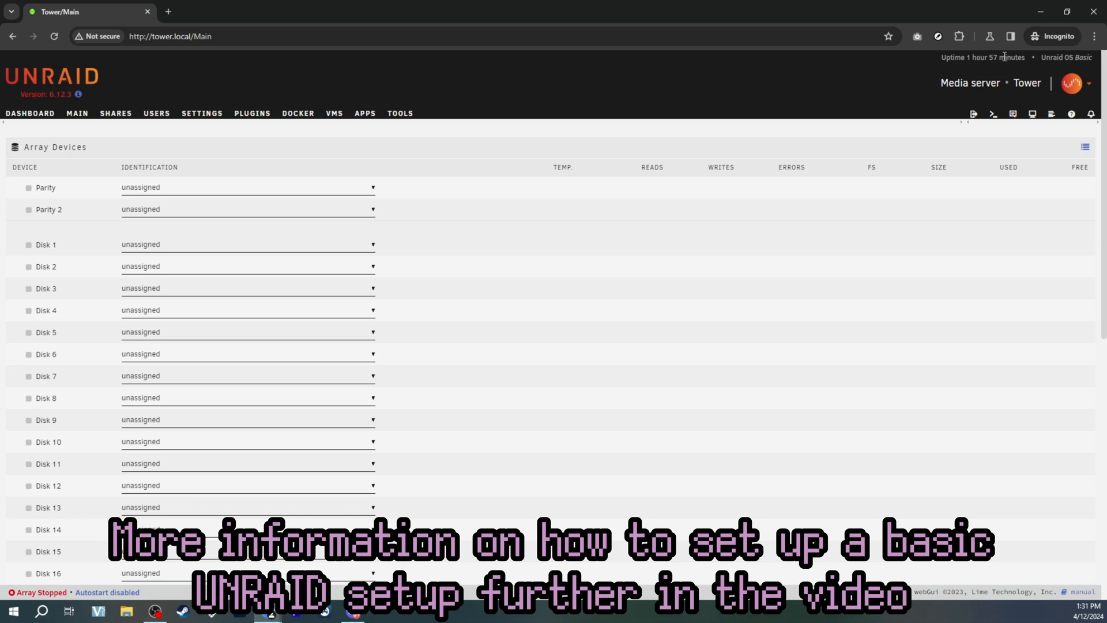
{"action": "mouse_move", "coordinate": [76, 113]}
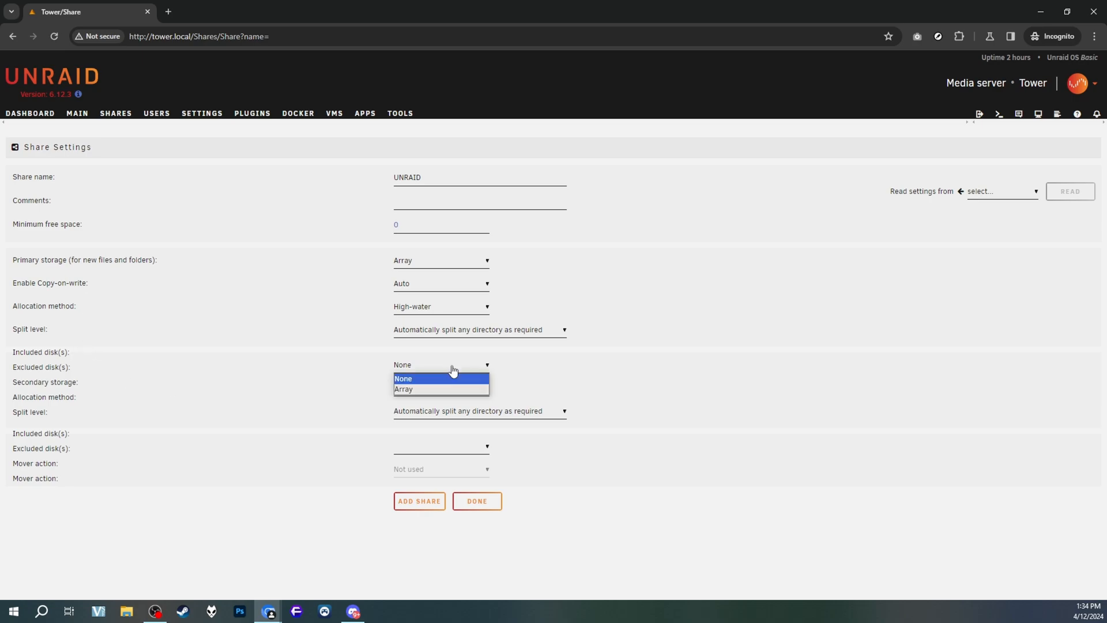
{"action": "mouse_move", "coordinate": [446, 389]}
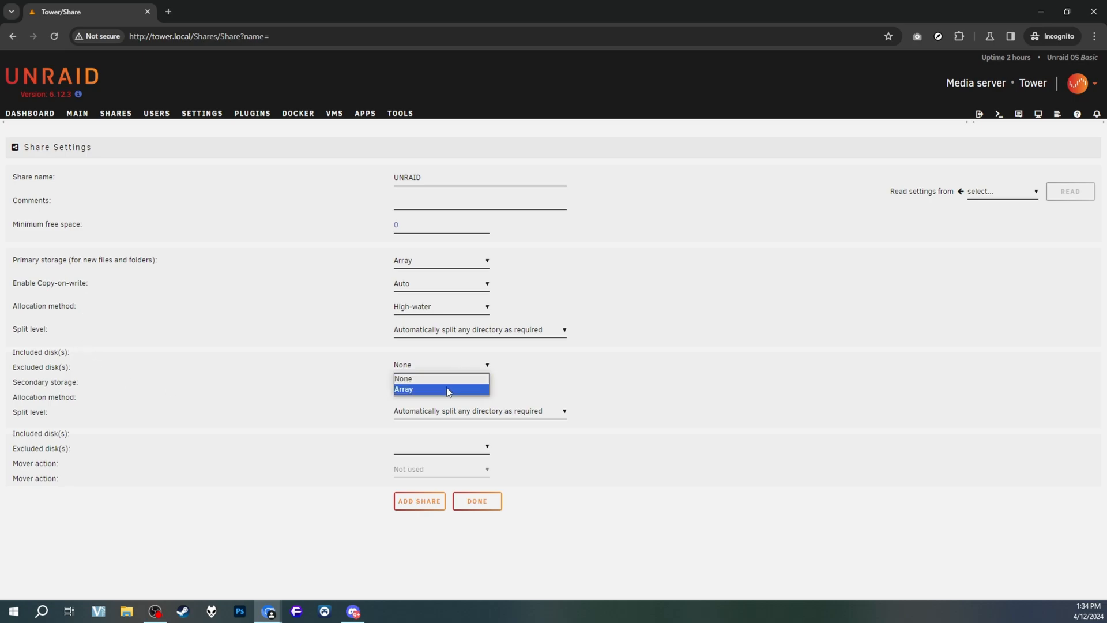
Choose Array as the secondary storage for the UNRAID share.
{"action": "left_click", "coordinate": [403, 389]}
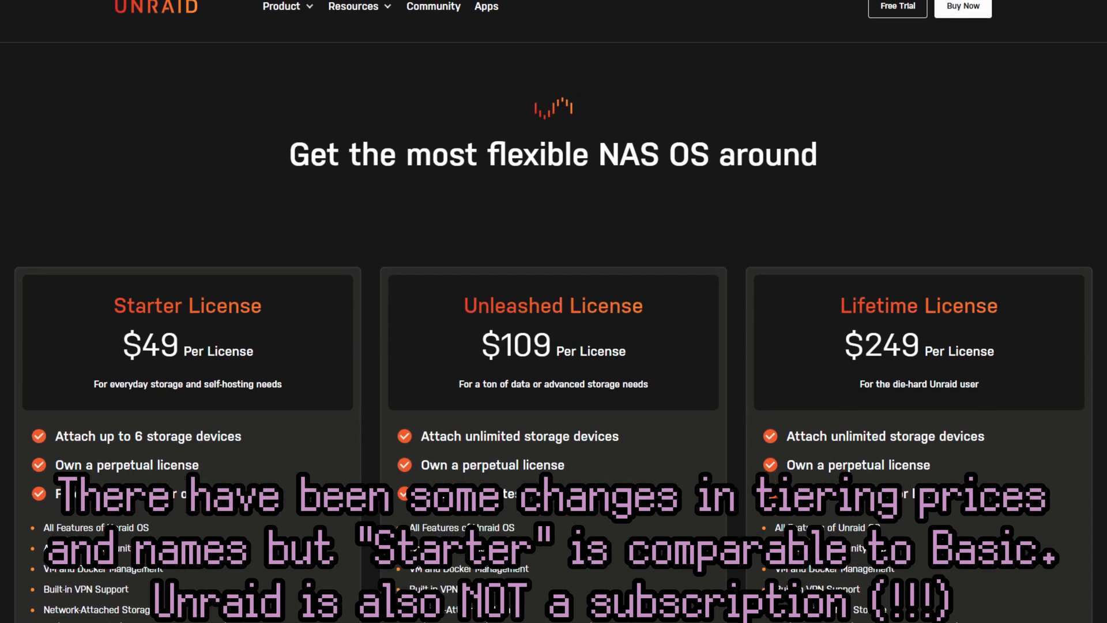
Scroll the pricing page down to the Starter, Unleashed and Lifetime license cards.
{"action": "scroll", "scroll_direction": "down", "scroll_amount": 3}
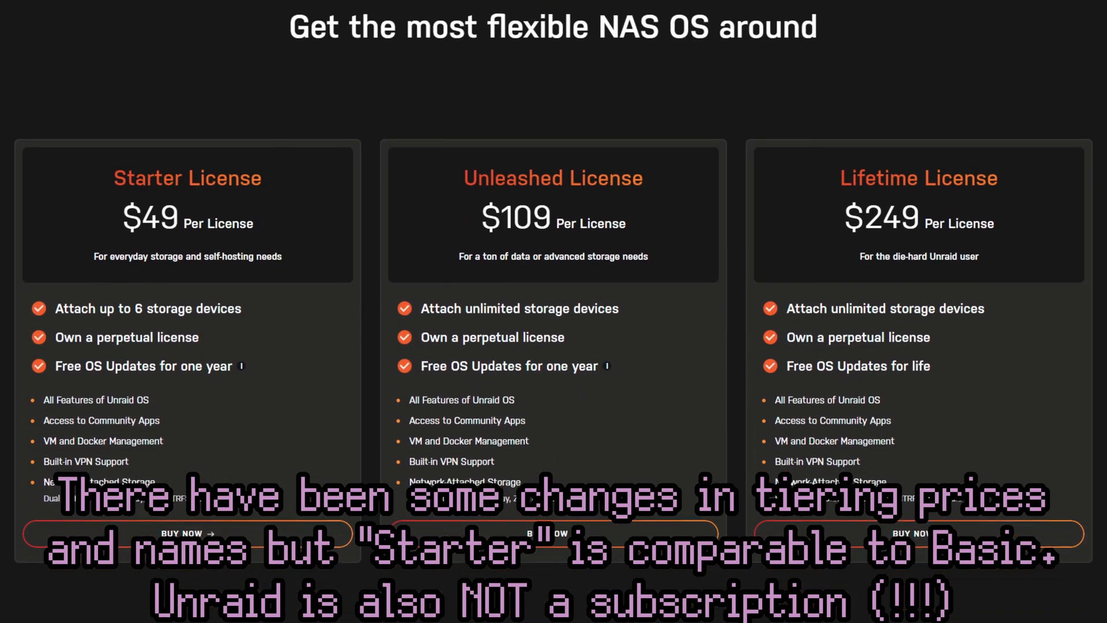
{"action": "scroll", "scroll_direction": "down", "scroll_amount": 3}
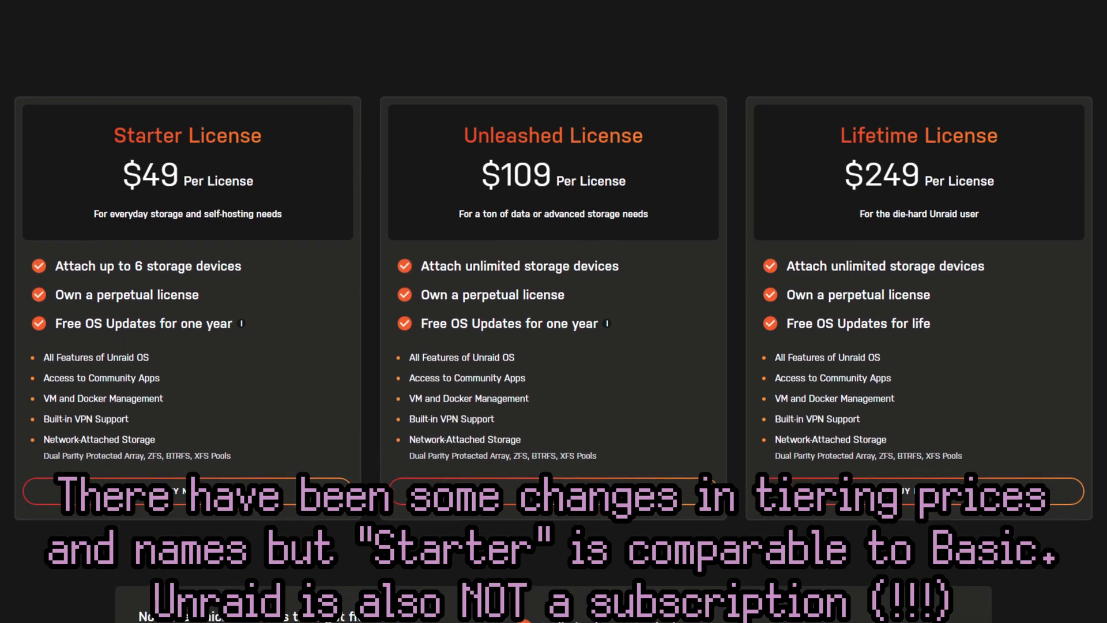
{"action": "scroll", "scroll_direction": "down", "scroll_amount": 3}
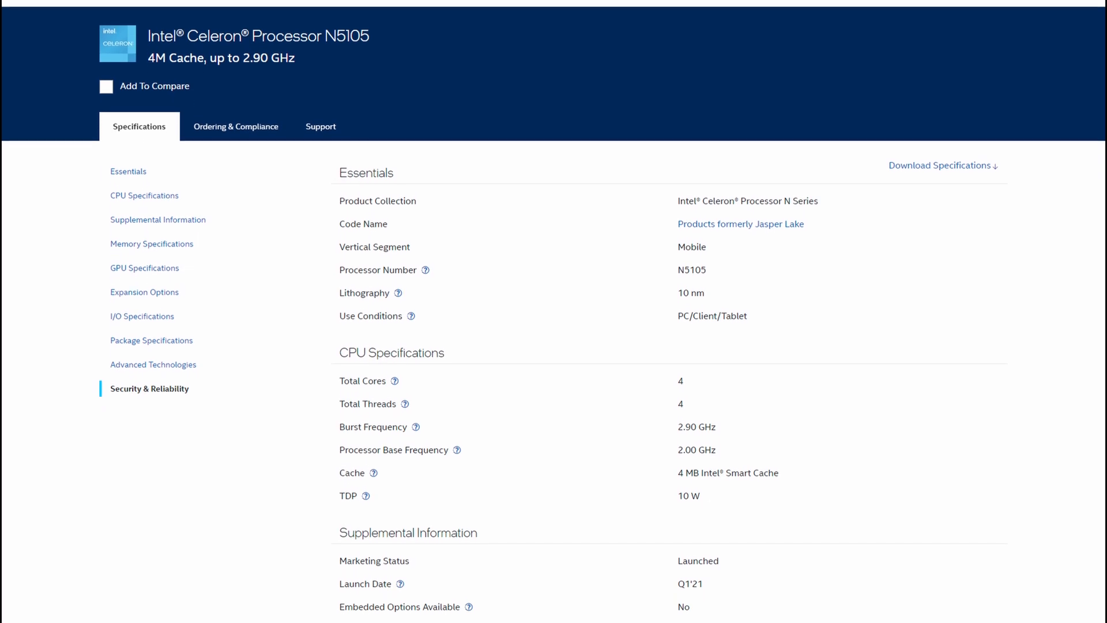
Scroll the Celeron N5105 ARK page down to its Memory and GPU specifications.
{"action": "scroll", "scroll_direction": "down", "scroll_amount": 3}
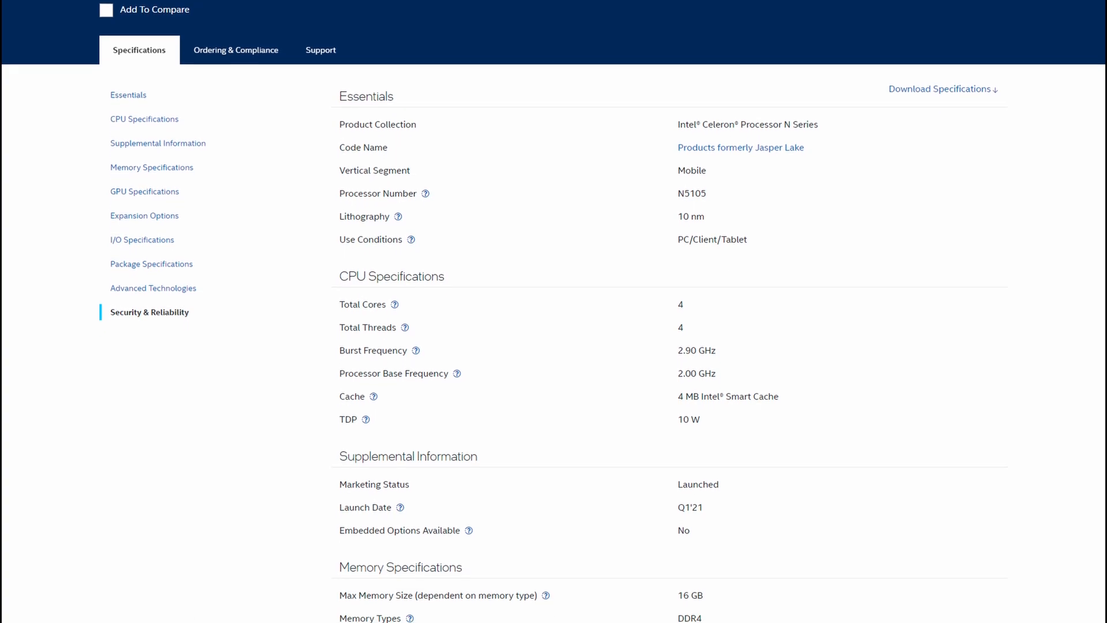
{"action": "scroll", "scroll_direction": "down", "scroll_amount": 3}
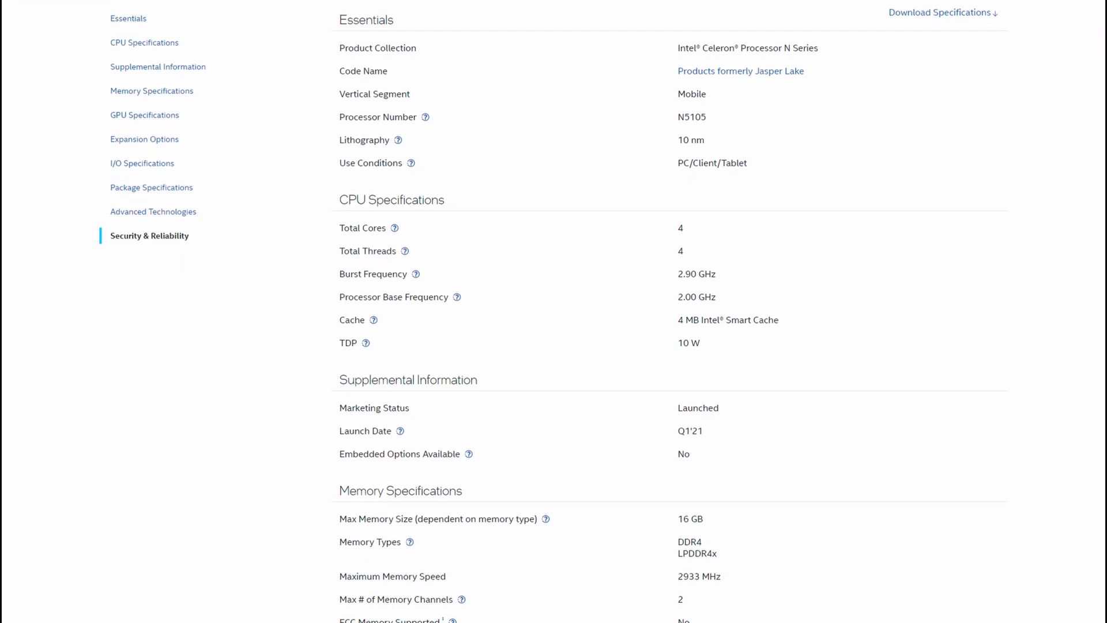
{"action": "scroll", "scroll_direction": "down", "scroll_amount": 3}
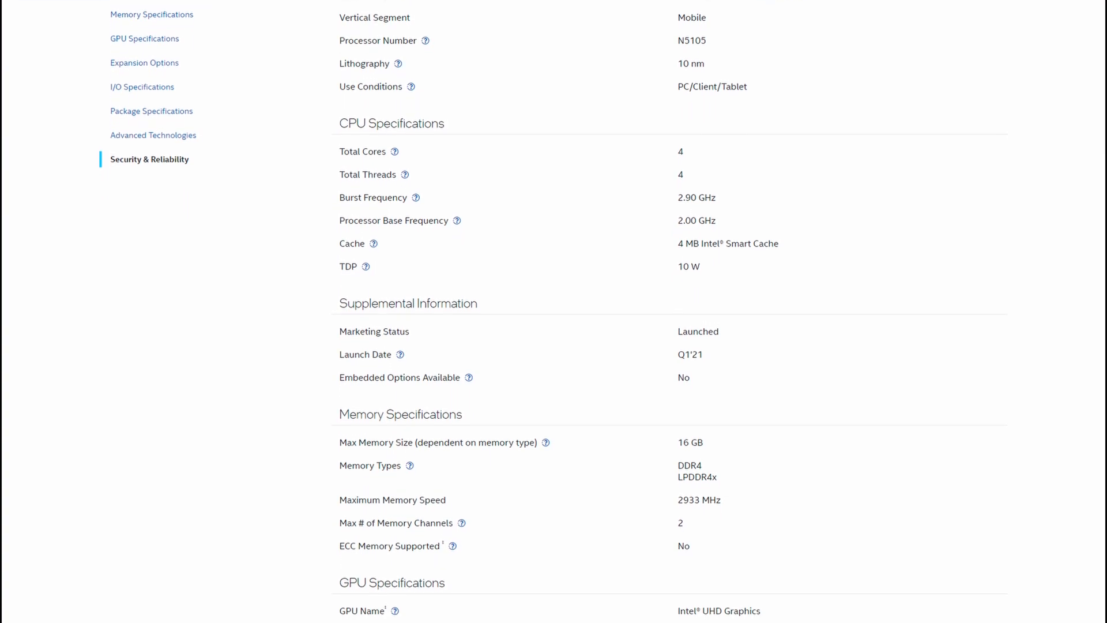
{"action": "scroll", "scroll_direction": "down", "scroll_amount": 3}
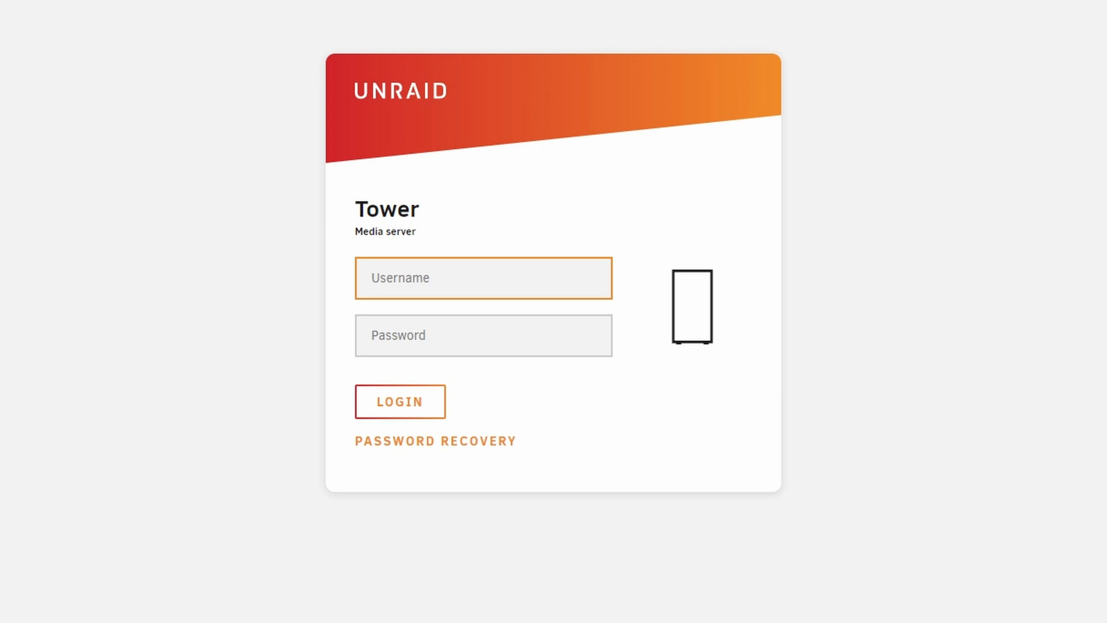
Sign in to the Tower login page as root, entering the username and password.
{"action": "left_click", "coordinate": [484, 277]}
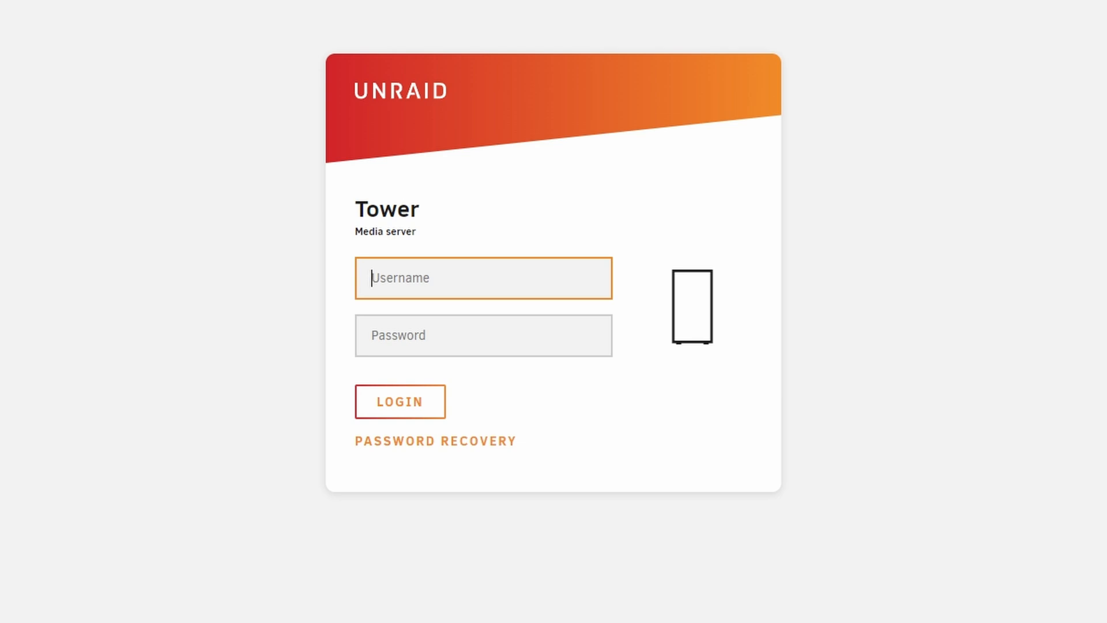
{"action": "type", "text": "root"}
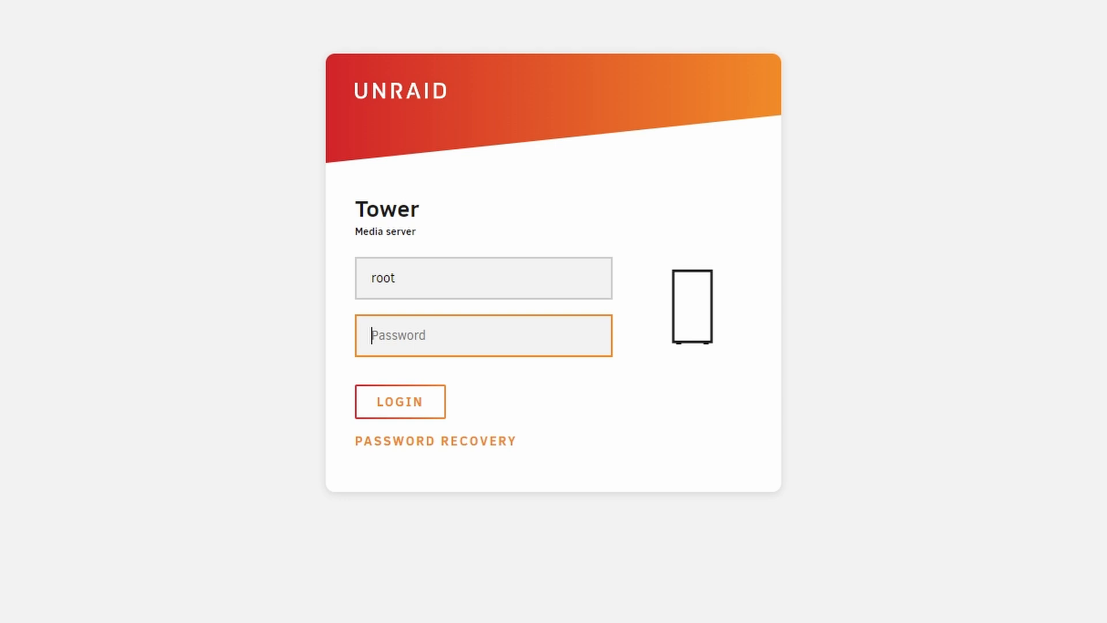
{"action": "mouse_move", "coordinate": [536, 329]}
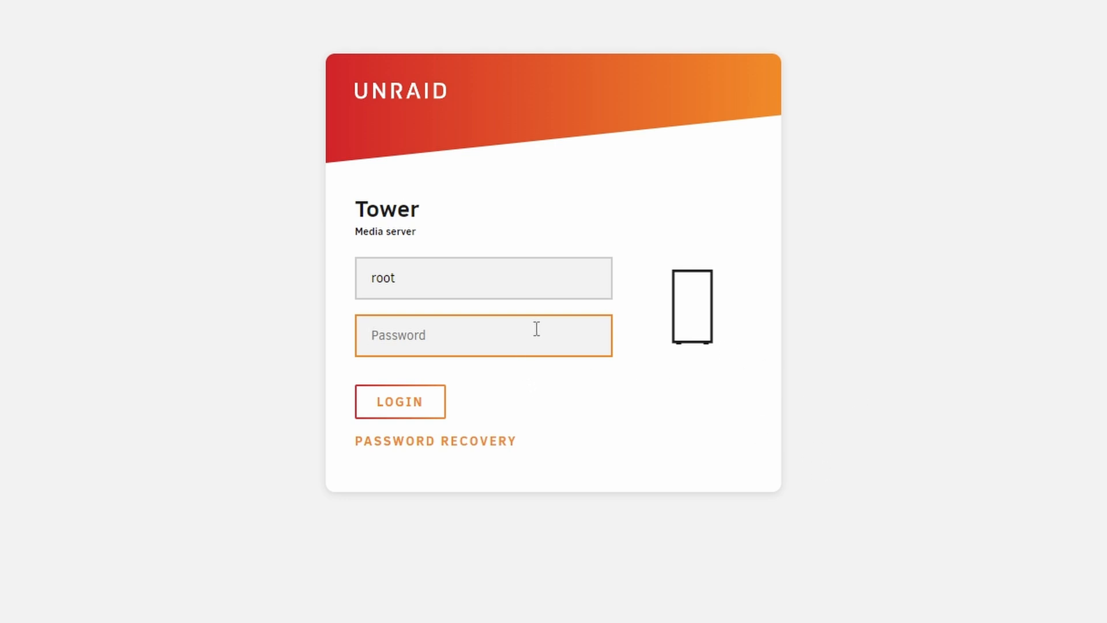
{"action": "left_click", "coordinate": [399, 402]}
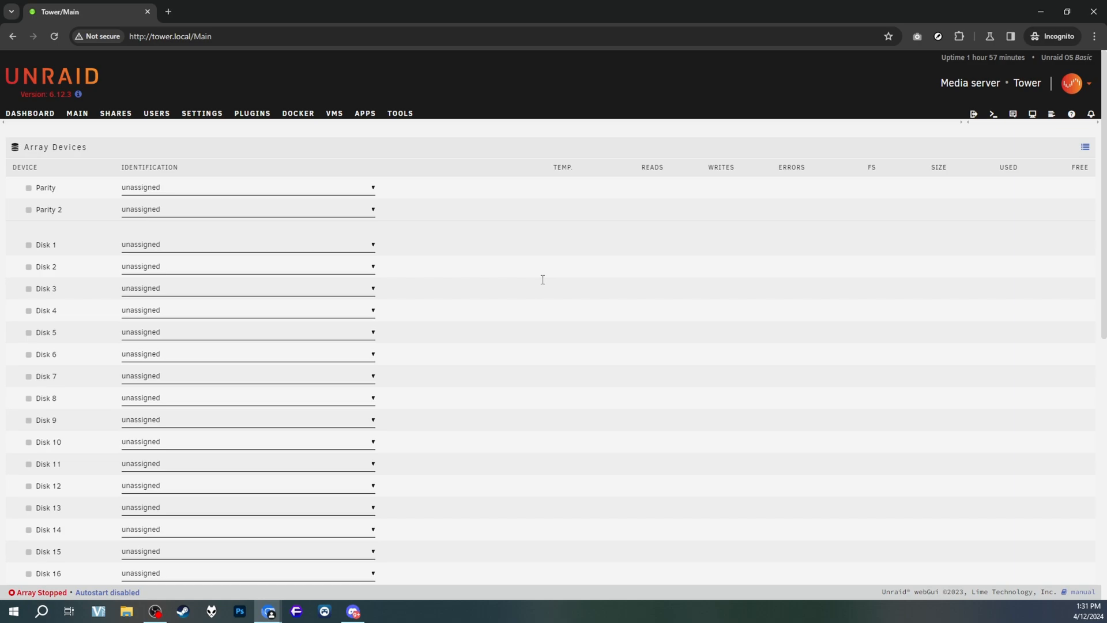
{"action": "mouse_move", "coordinate": [223, 58]}
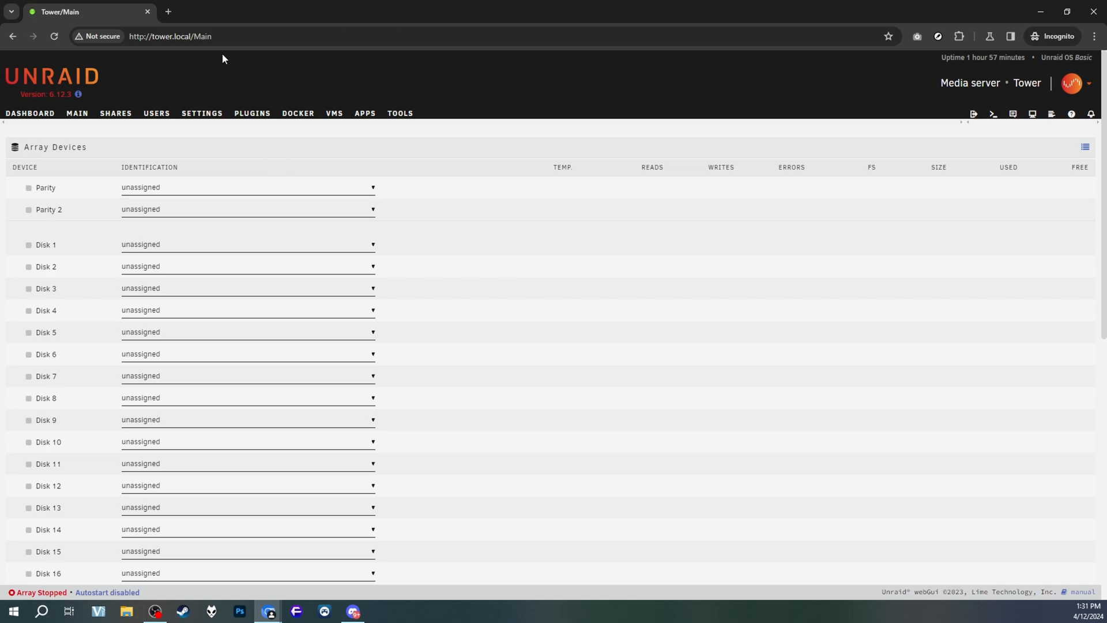
{"action": "mouse_move", "coordinate": [976, 60]}
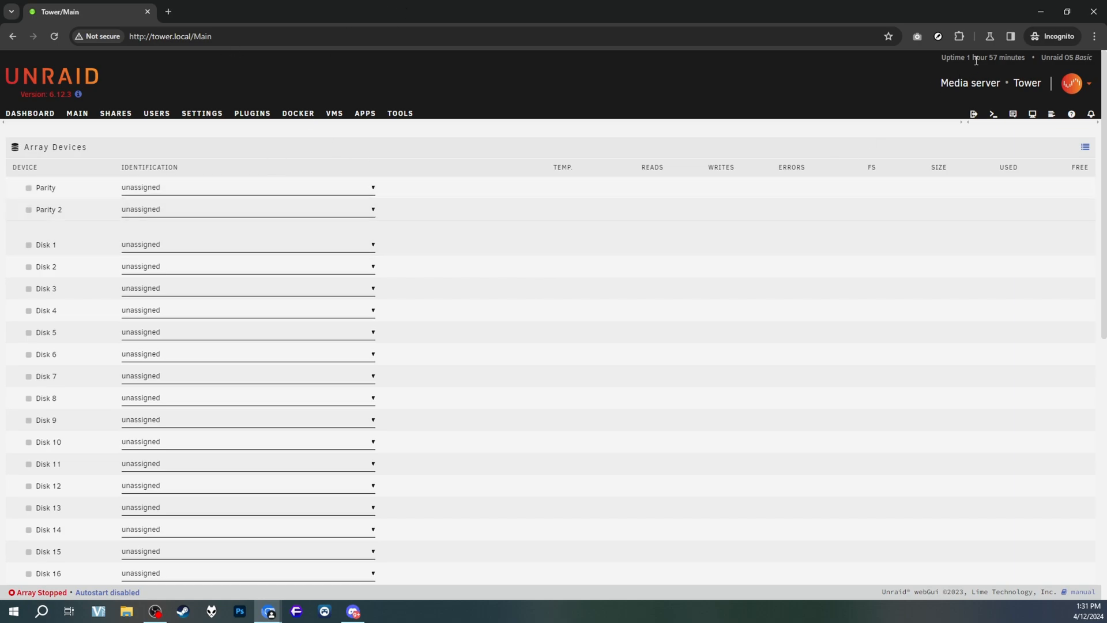
{"action": "mouse_move", "coordinate": [29, 113]}
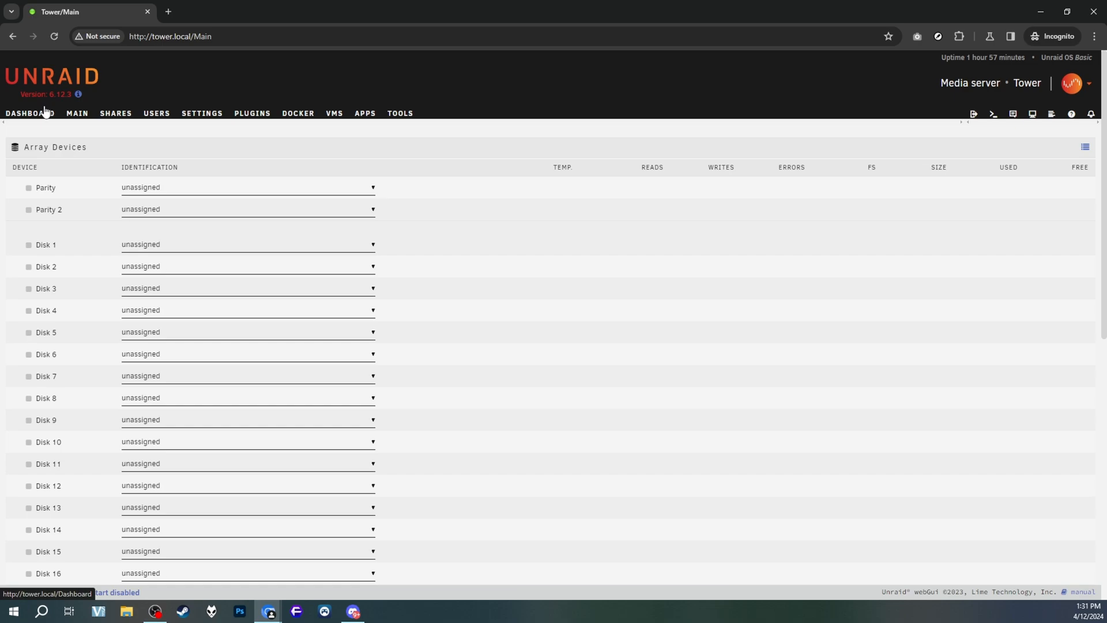
{"action": "mouse_move", "coordinate": [76, 113]}
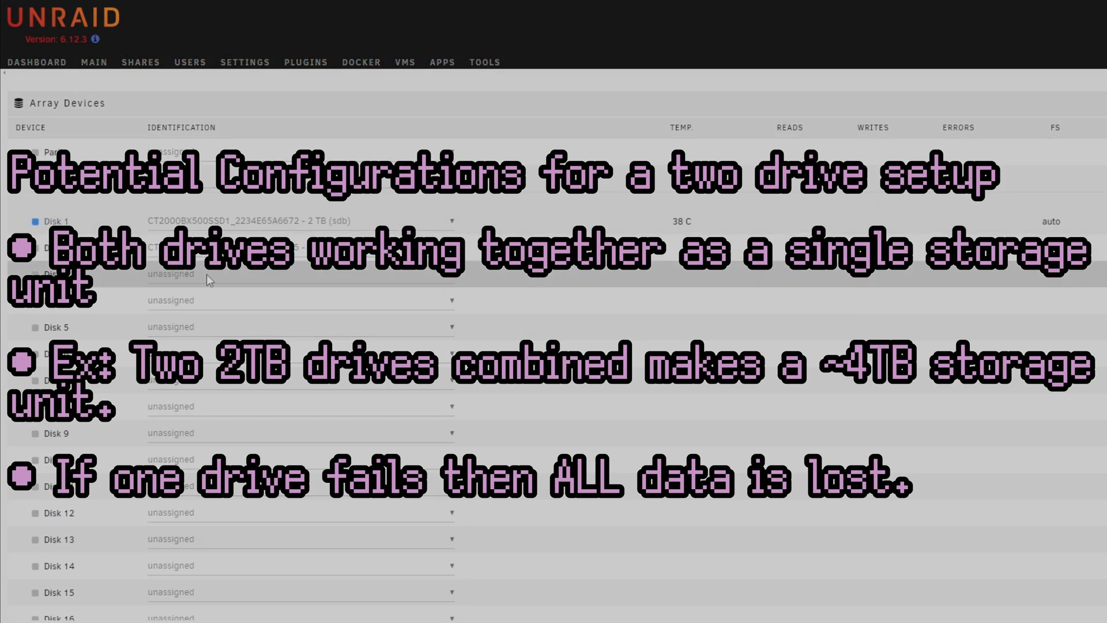
Scroll through Main's Array Devices to review the Disk 1 and Disk 2 SSD slots.
{"action": "scroll", "scroll_direction": "down", "scroll_amount": 3}
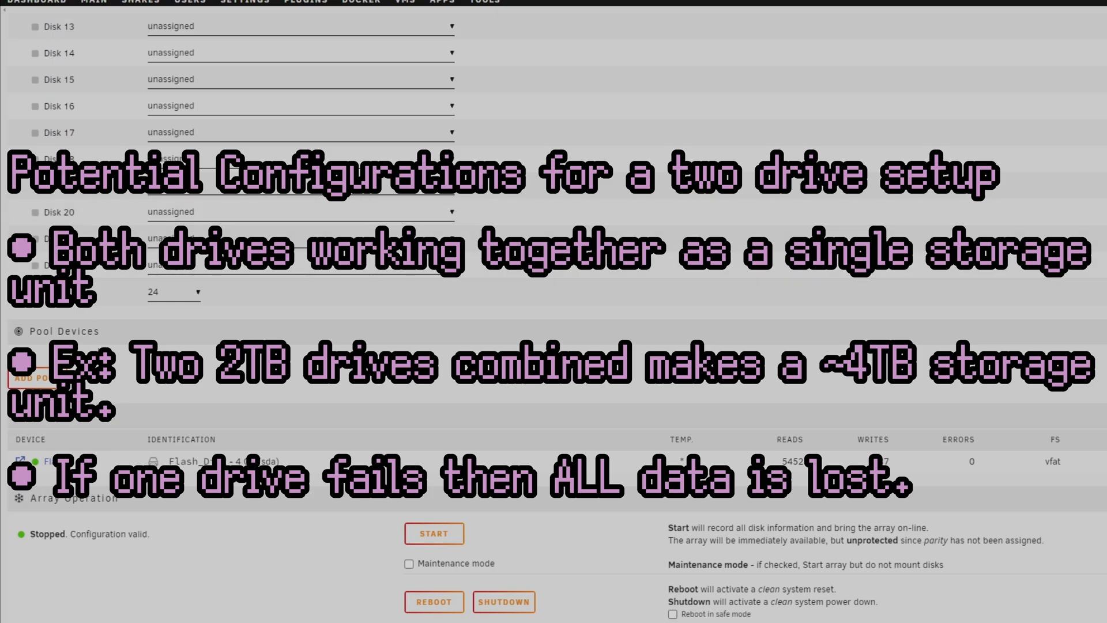
{"action": "scroll", "scroll_direction": "up", "scroll_amount": 3}
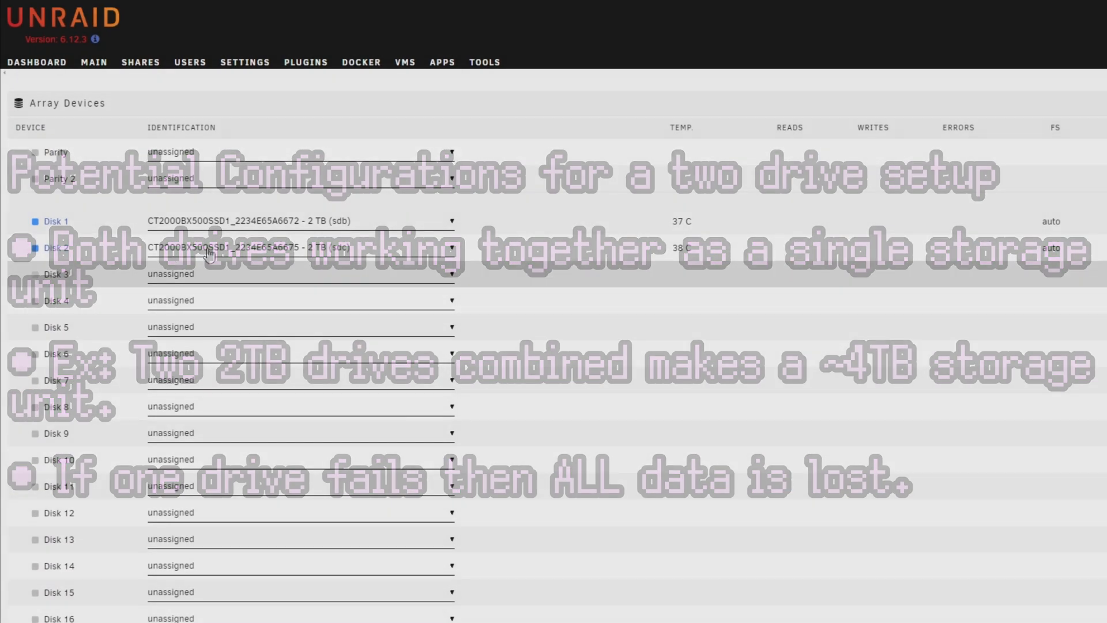
{"action": "scroll", "scroll_direction": "down", "scroll_amount": 3}
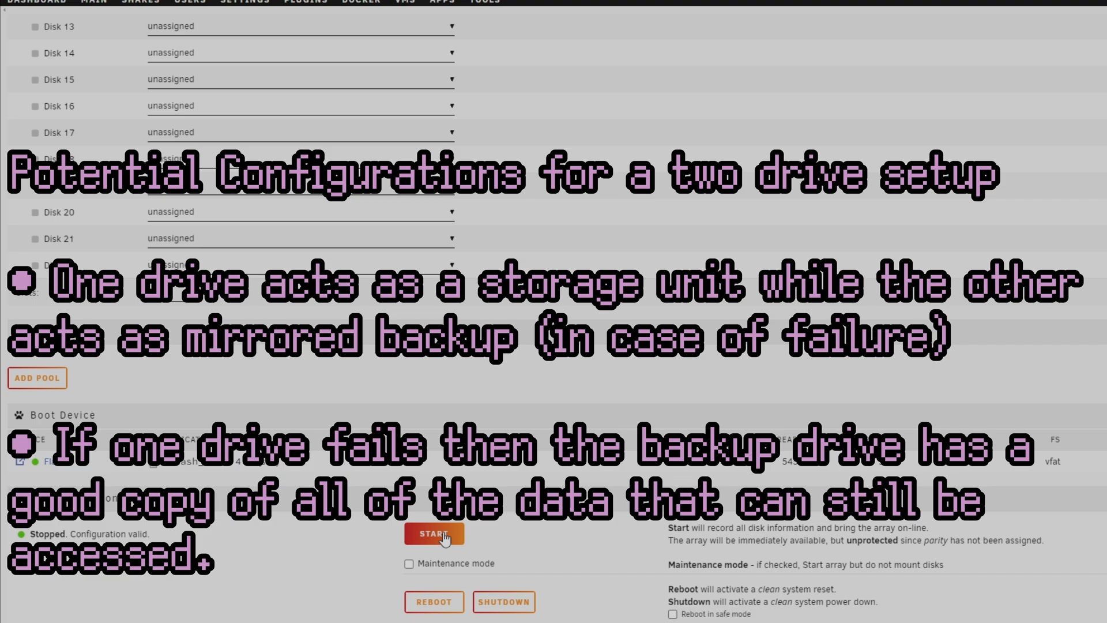
{"action": "mouse_move", "coordinate": [444, 532]}
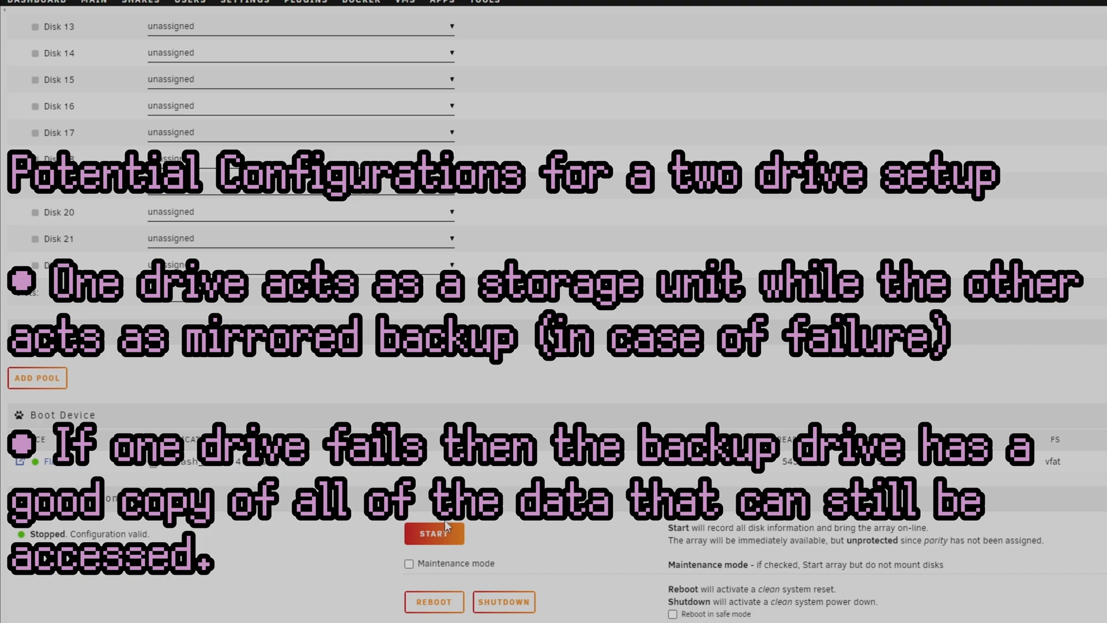
{"action": "scroll", "scroll_direction": "up", "scroll_amount": 3}
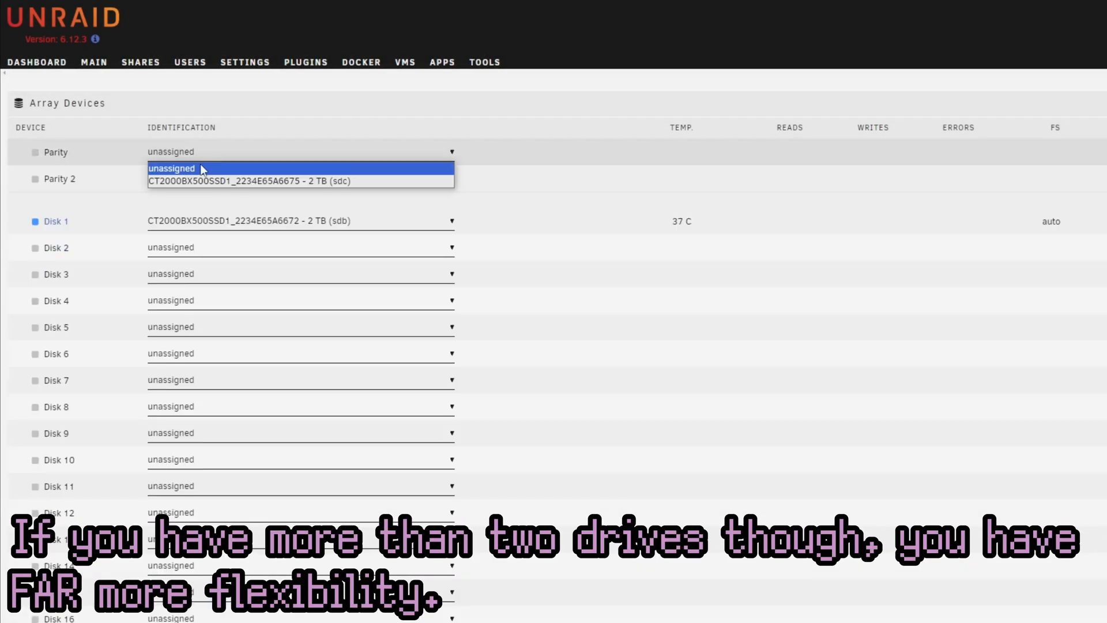
Select the CT2000 SSD (sdc) as Parity, keeping sdb as Disk 1.
{"action": "left_click", "coordinate": [252, 181]}
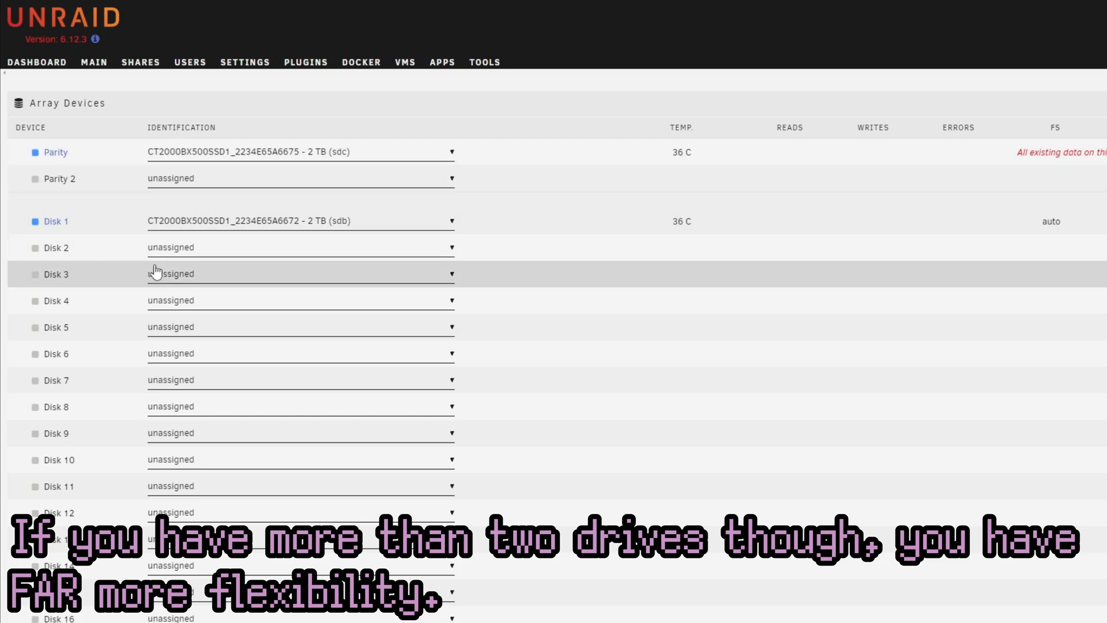
{"action": "scroll", "scroll_direction": "down", "scroll_amount": 3}
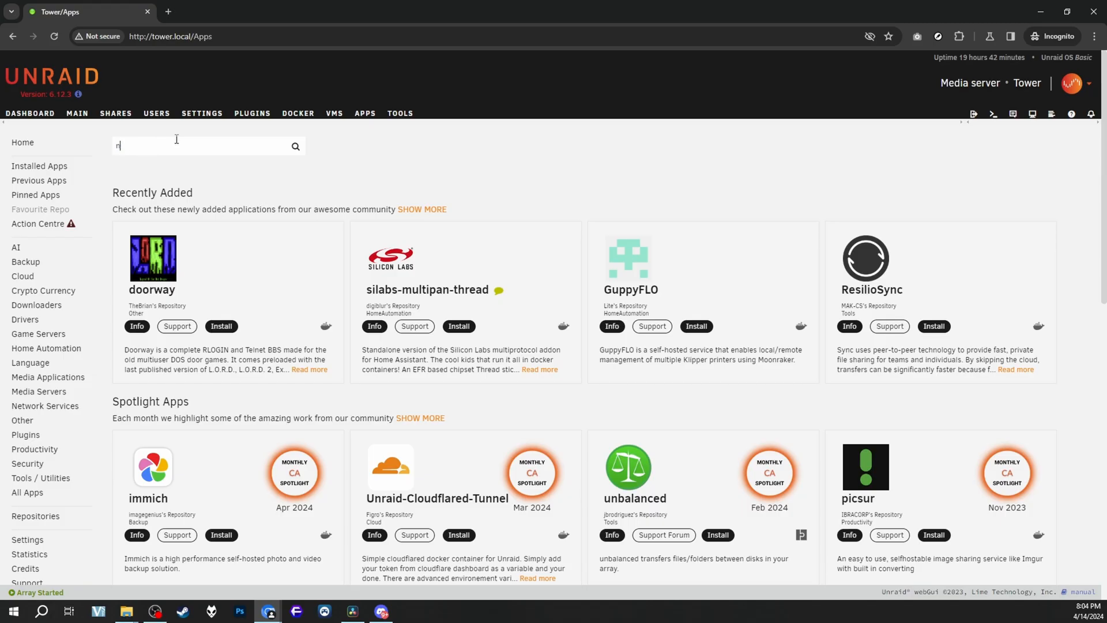
Search Apps for 'nextcloud', then start a new VM from the Arch template.
{"action": "type", "text": "nextcloud"}
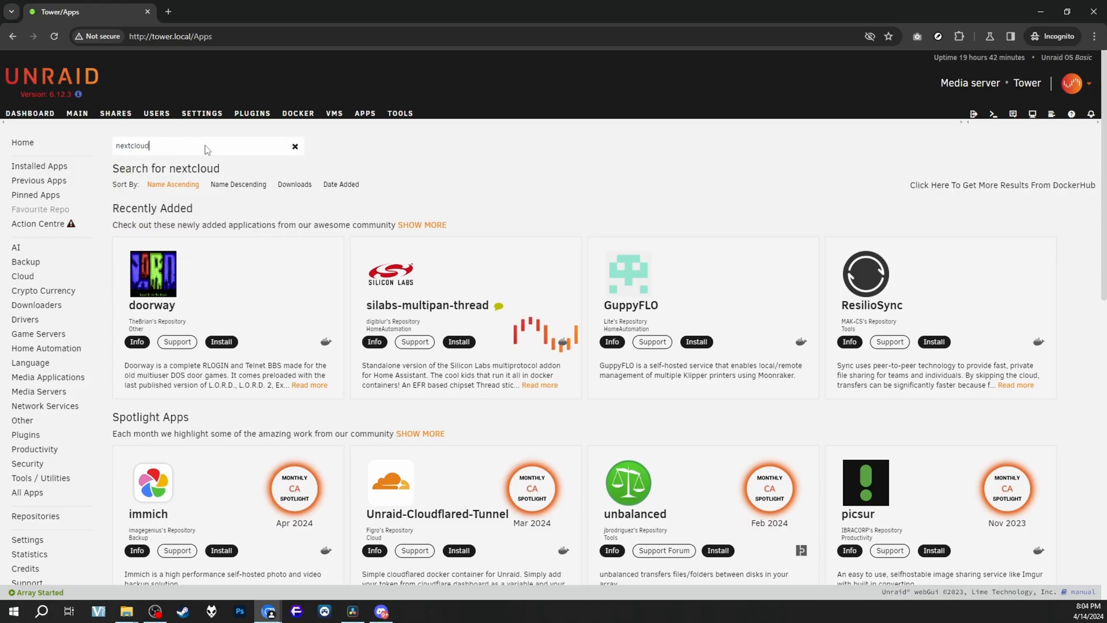
{"action": "left_click", "coordinate": [333, 113]}
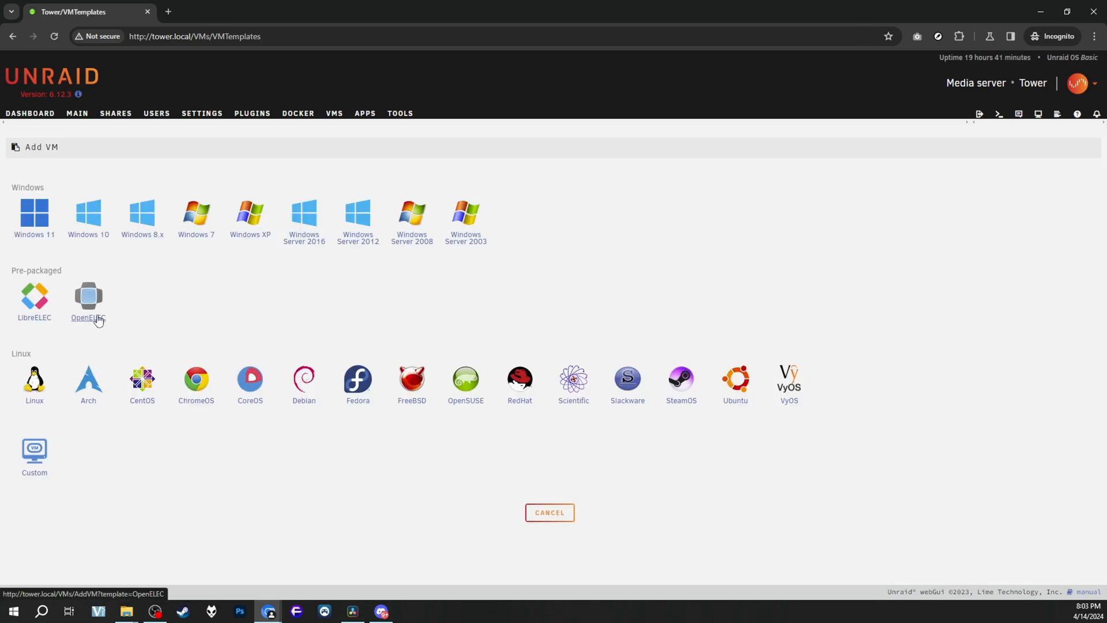
{"action": "mouse_move", "coordinate": [519, 381]}
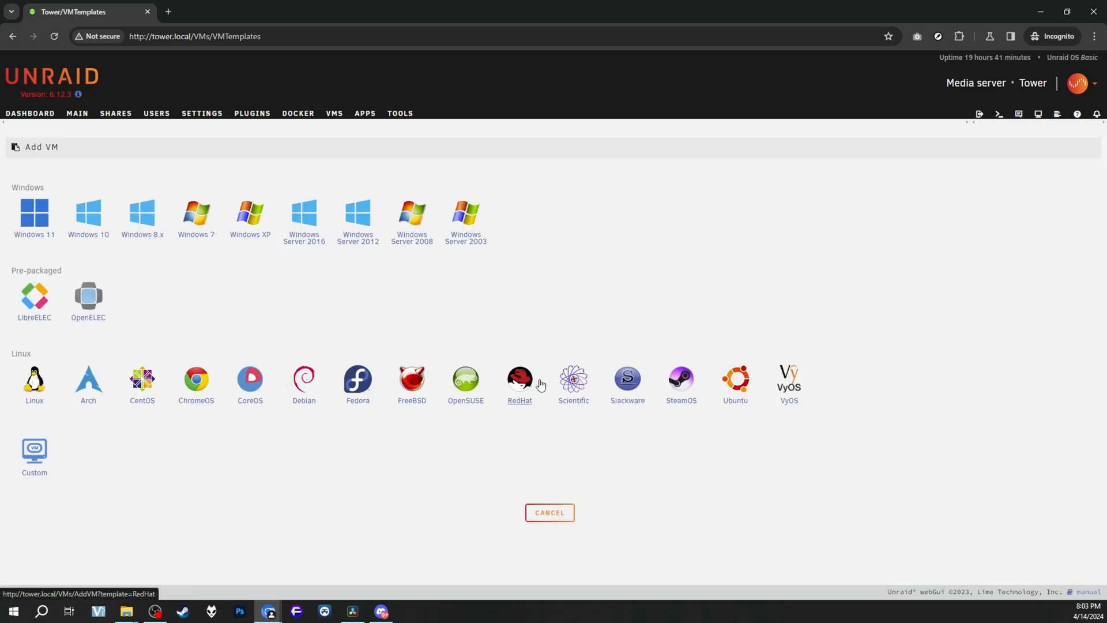
{"action": "mouse_move", "coordinate": [89, 379]}
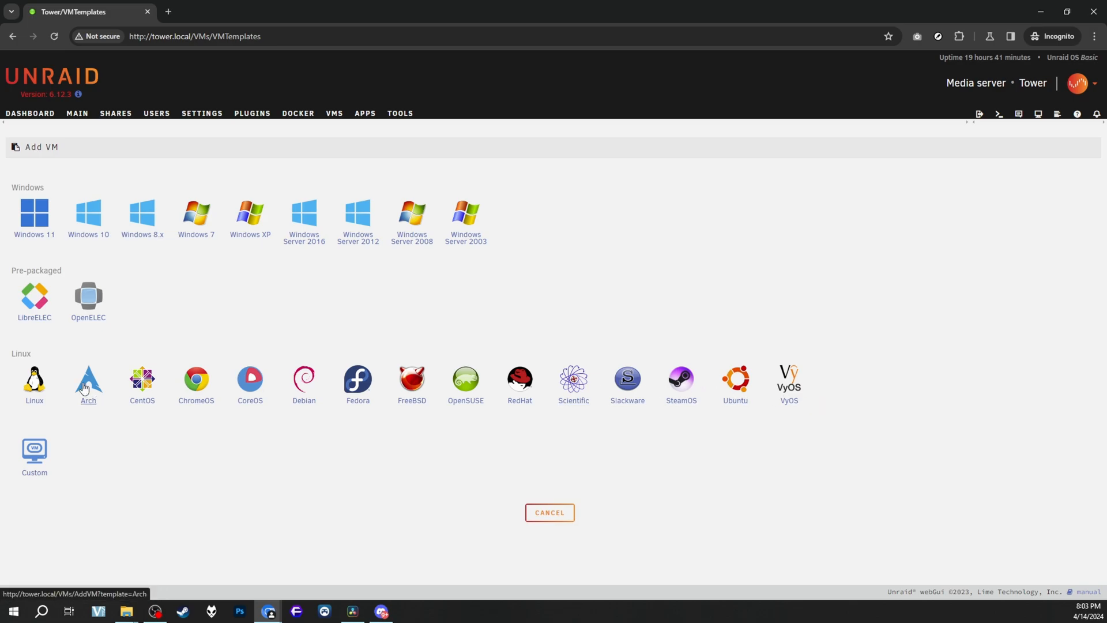
{"action": "left_click", "coordinate": [87, 379]}
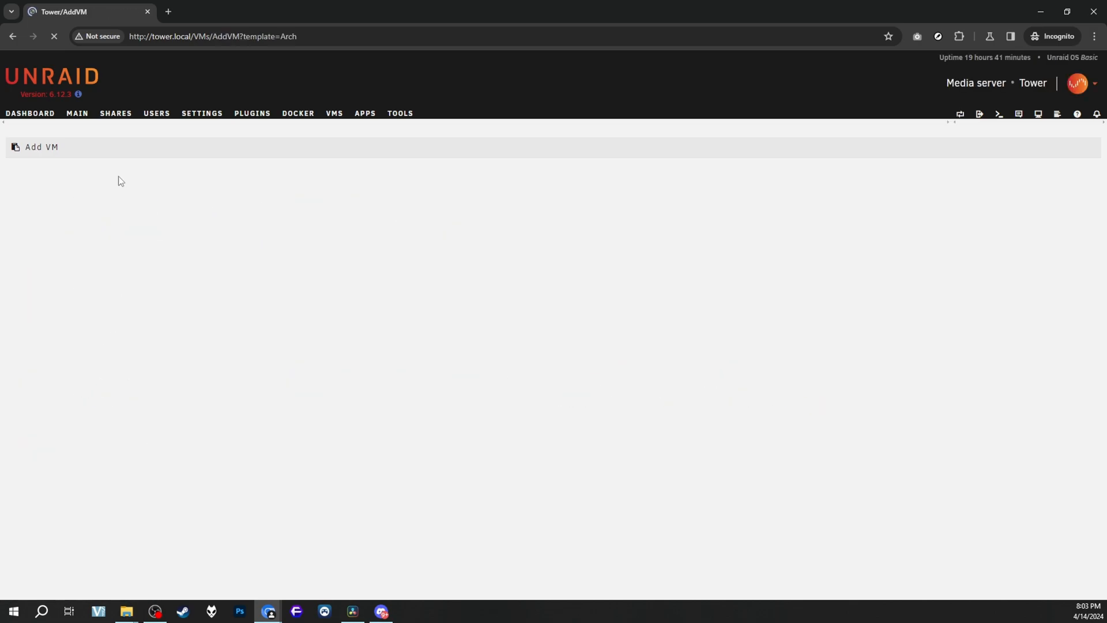
{"action": "mouse_move", "coordinate": [246, 176]}
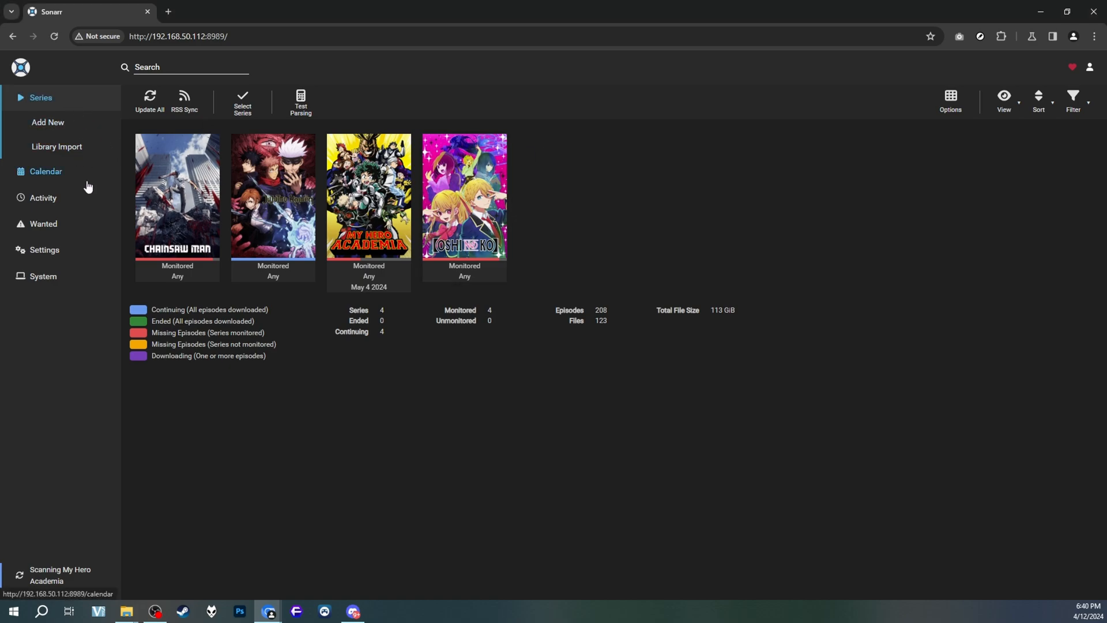
{"action": "mouse_move", "coordinate": [234, 231]}
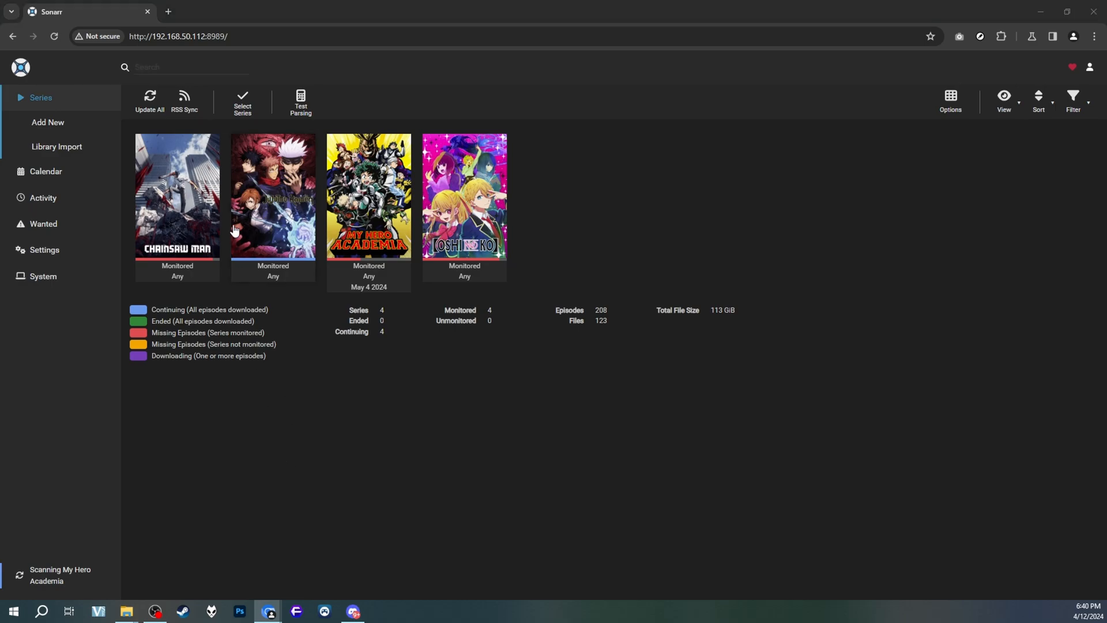
Search Sonarr for the series 'serial experi', then move to Radarr's movie search.
{"action": "left_click", "coordinate": [191, 67]}
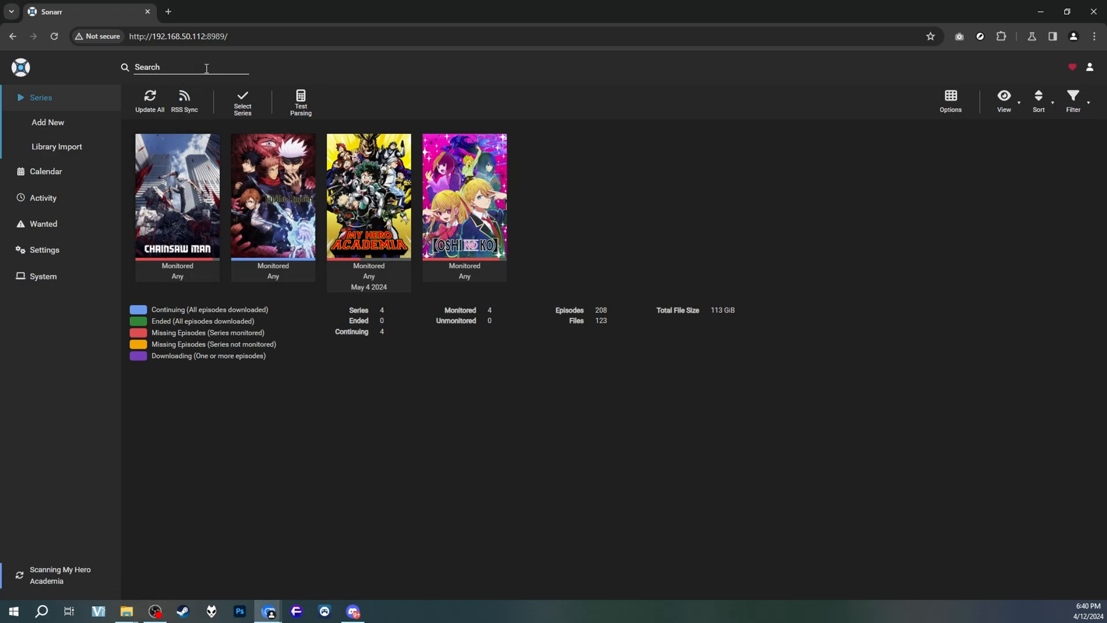
{"action": "type", "text": "serial experi"}
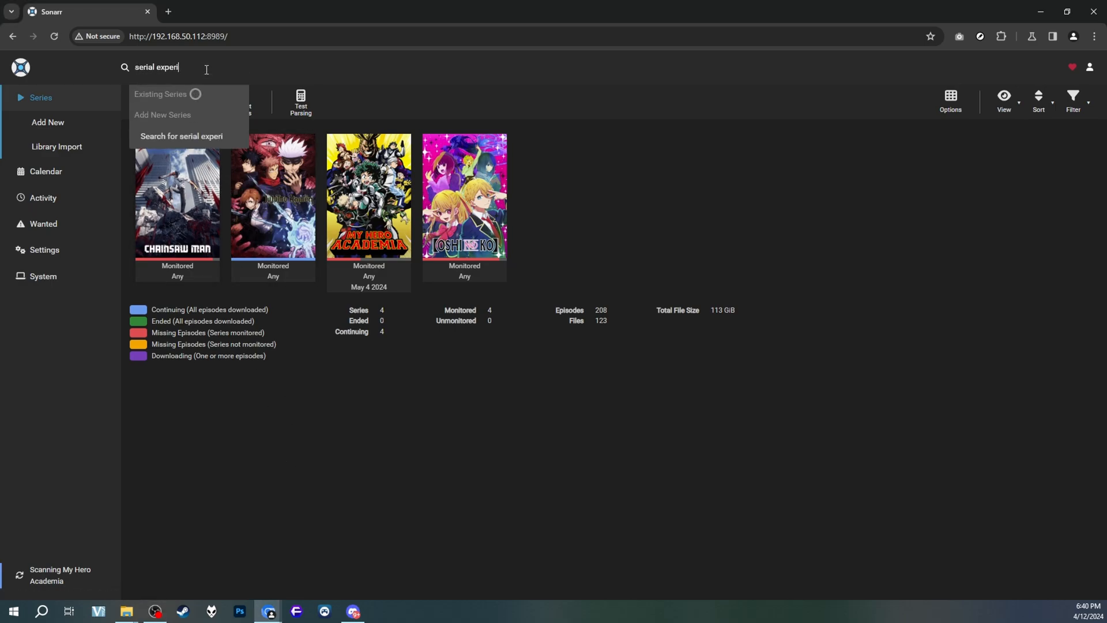
{"action": "left_click", "coordinate": [226, 12]}
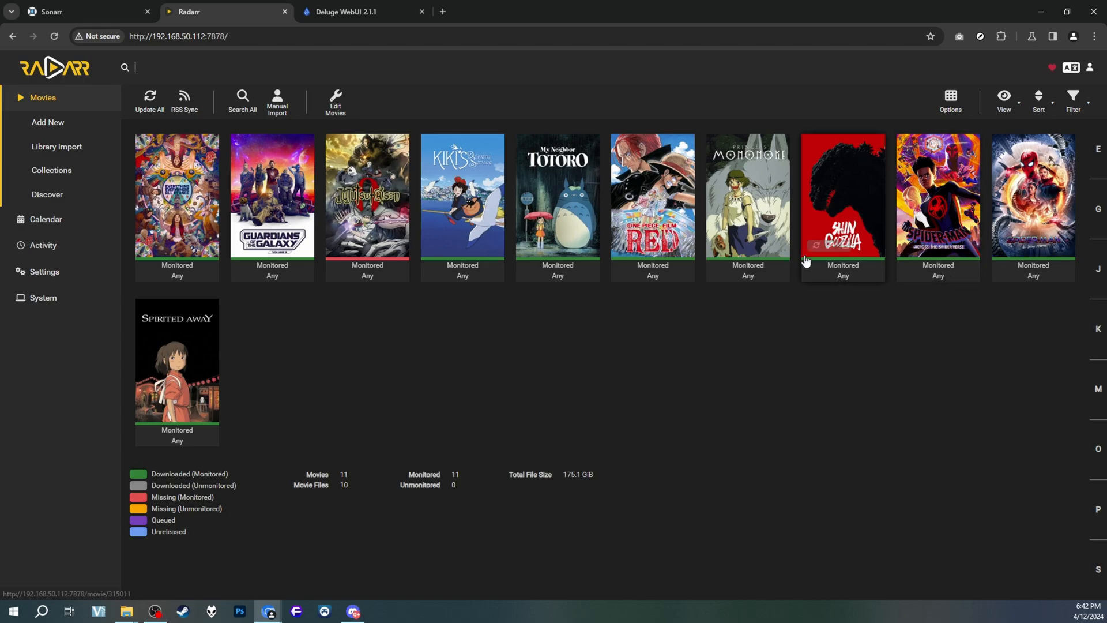
{"action": "mouse_move", "coordinate": [387, 414]}
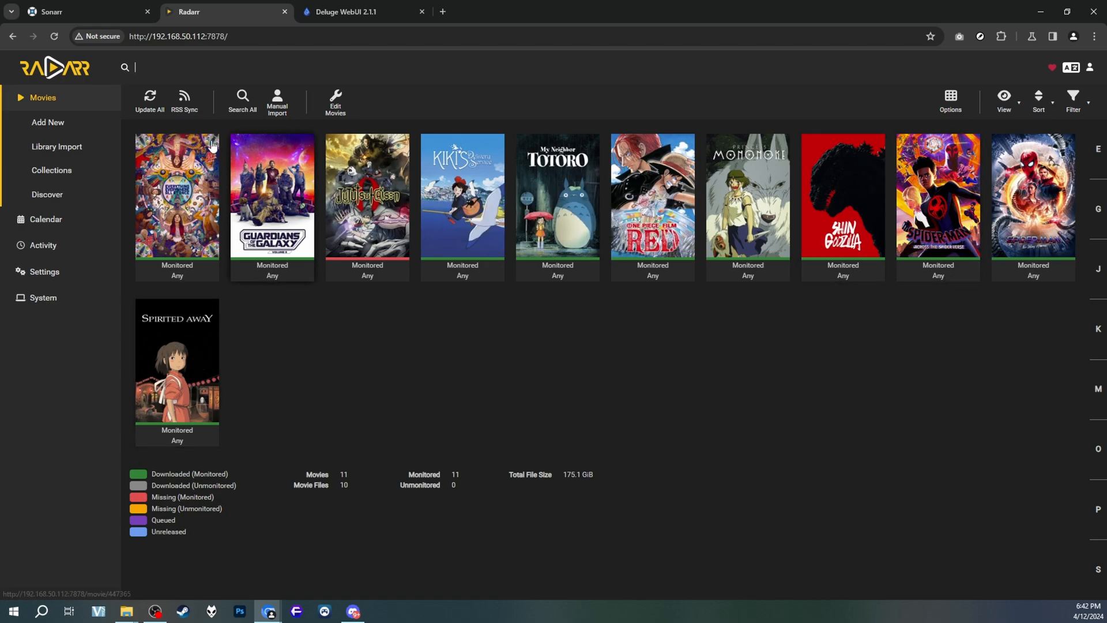
{"action": "mouse_move", "coordinate": [168, 67]}
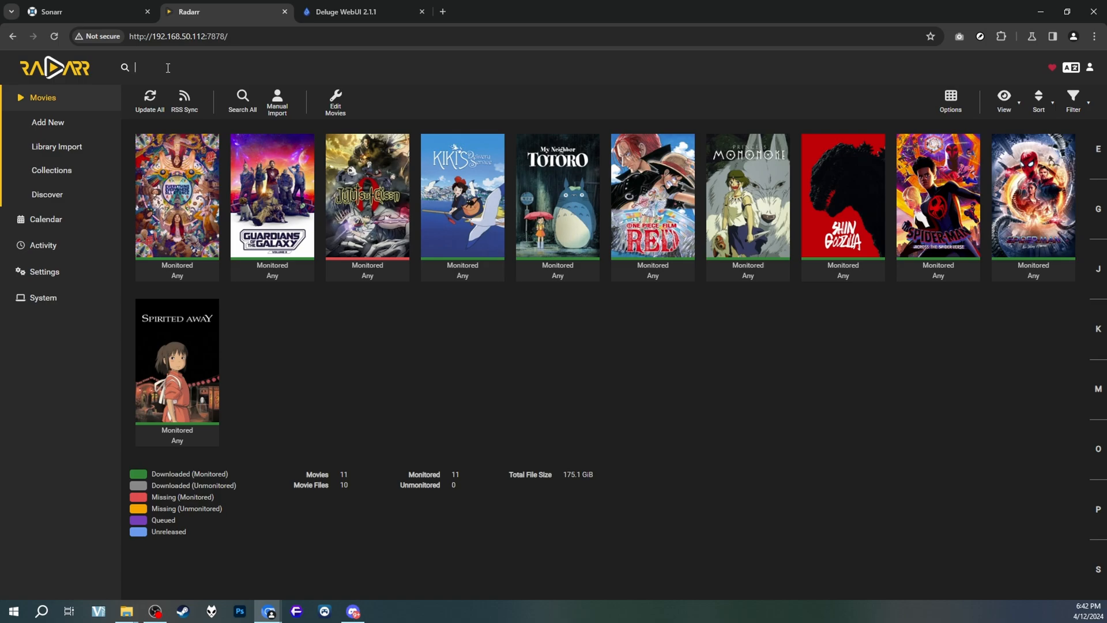
{"action": "left_click", "coordinate": [85, 11]}
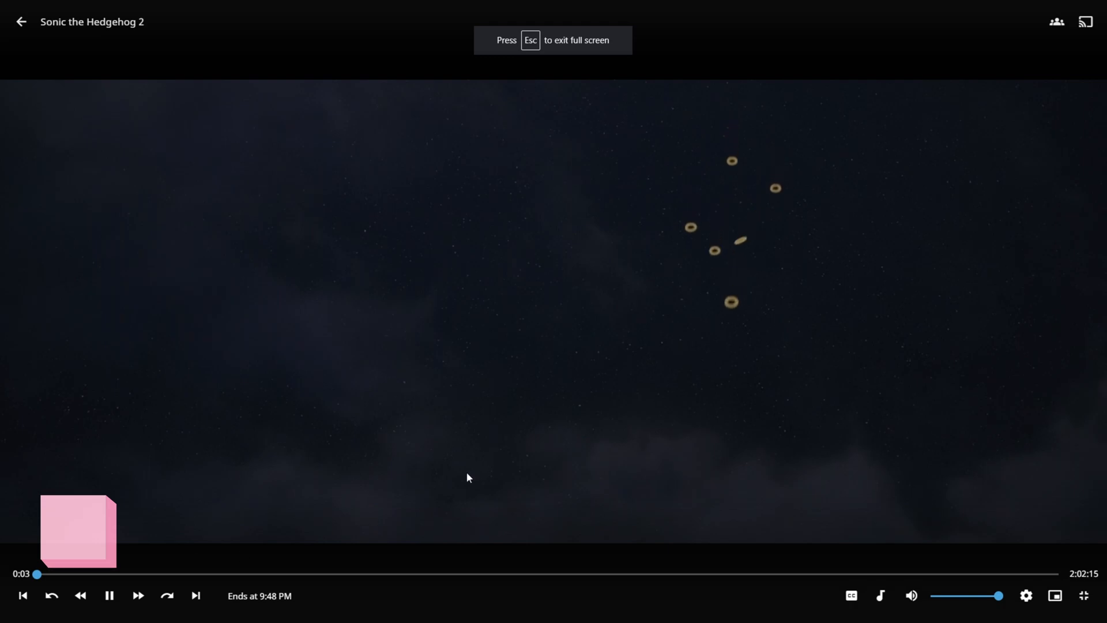
Show the Playback Info panel from the player's gear settings menu.
{"action": "left_click", "coordinate": [1025, 594]}
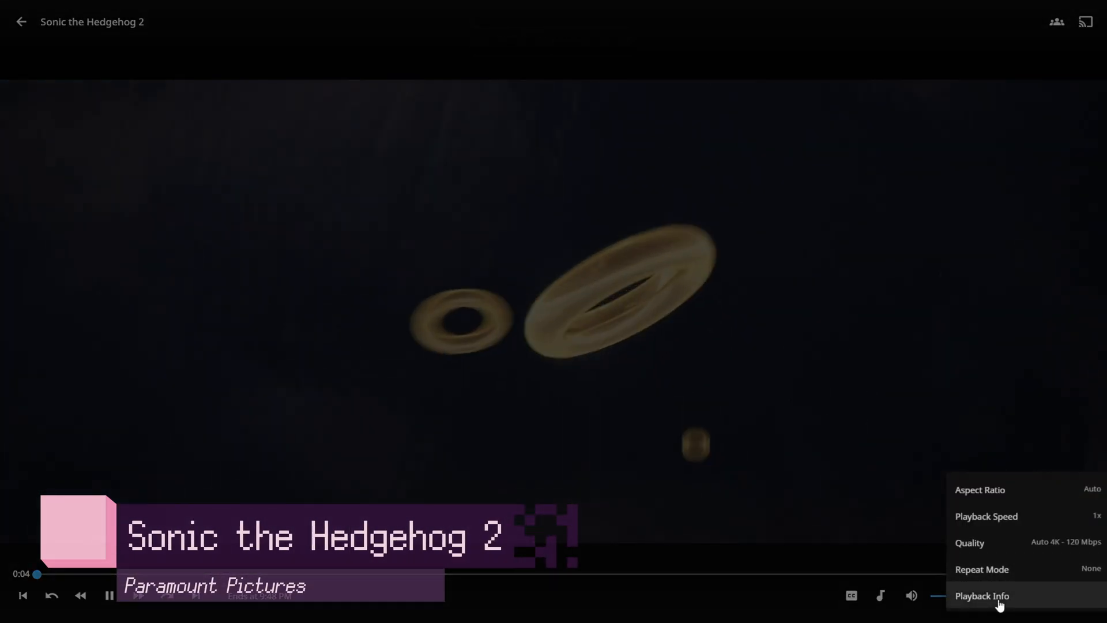
{"action": "left_click", "coordinate": [981, 595]}
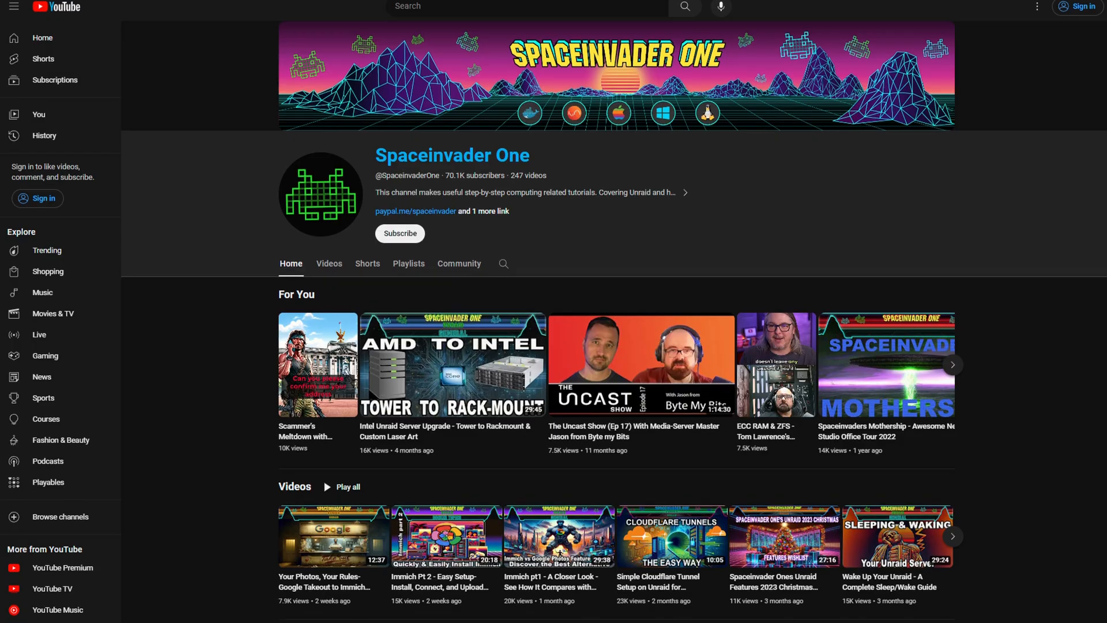
{"action": "scroll", "scroll_direction": "down", "scroll_amount": 3}
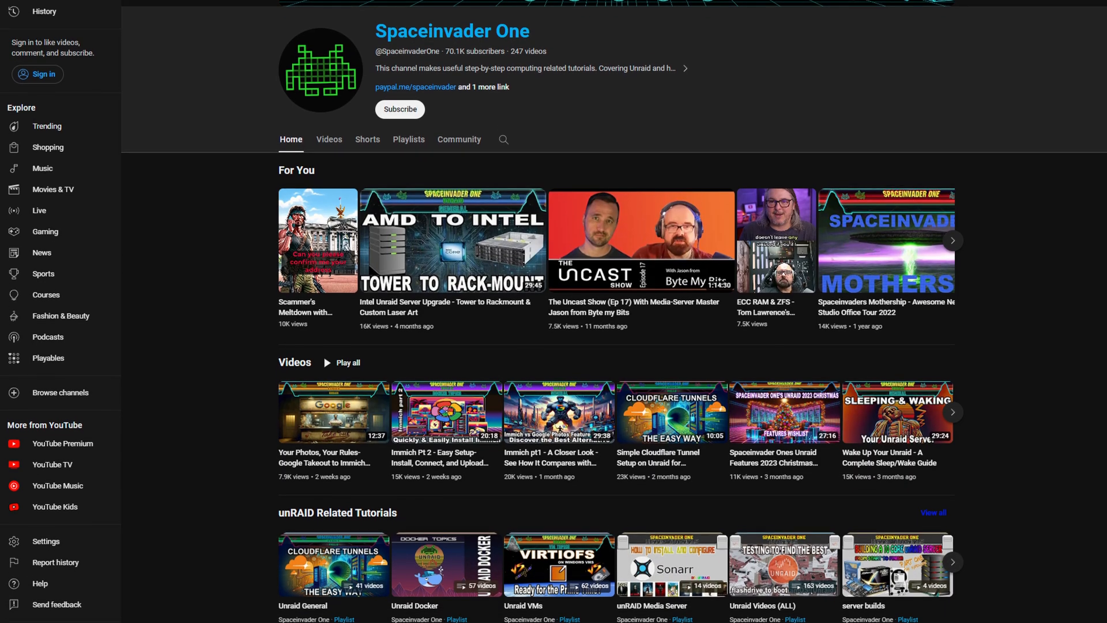
{"action": "scroll", "scroll_direction": "down", "scroll_amount": 3}
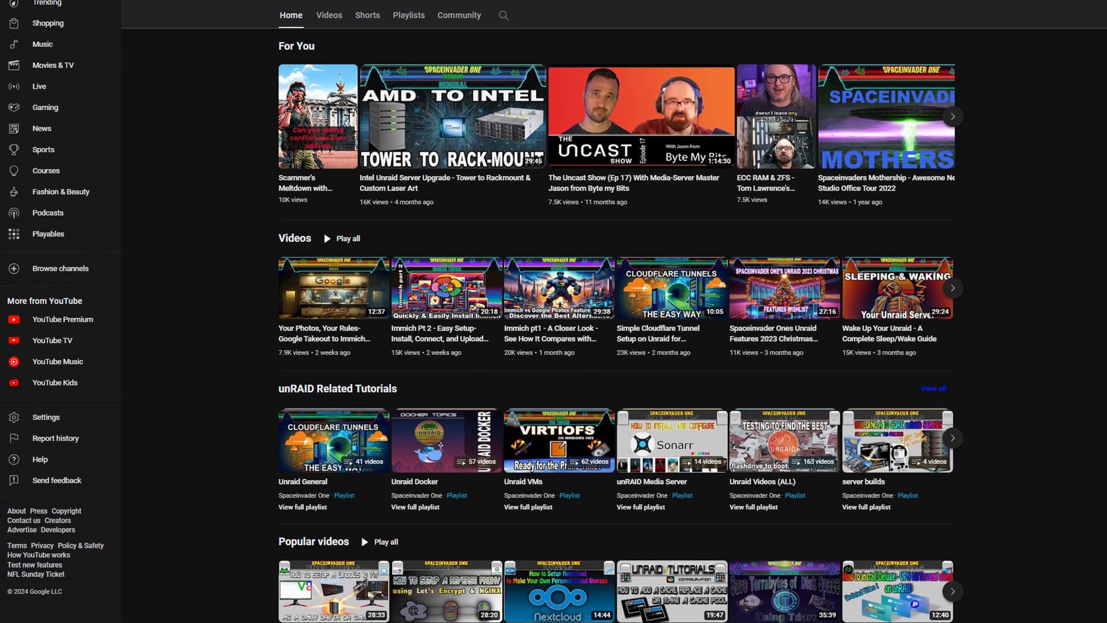
{"action": "scroll", "scroll_direction": "down", "scroll_amount": 3}
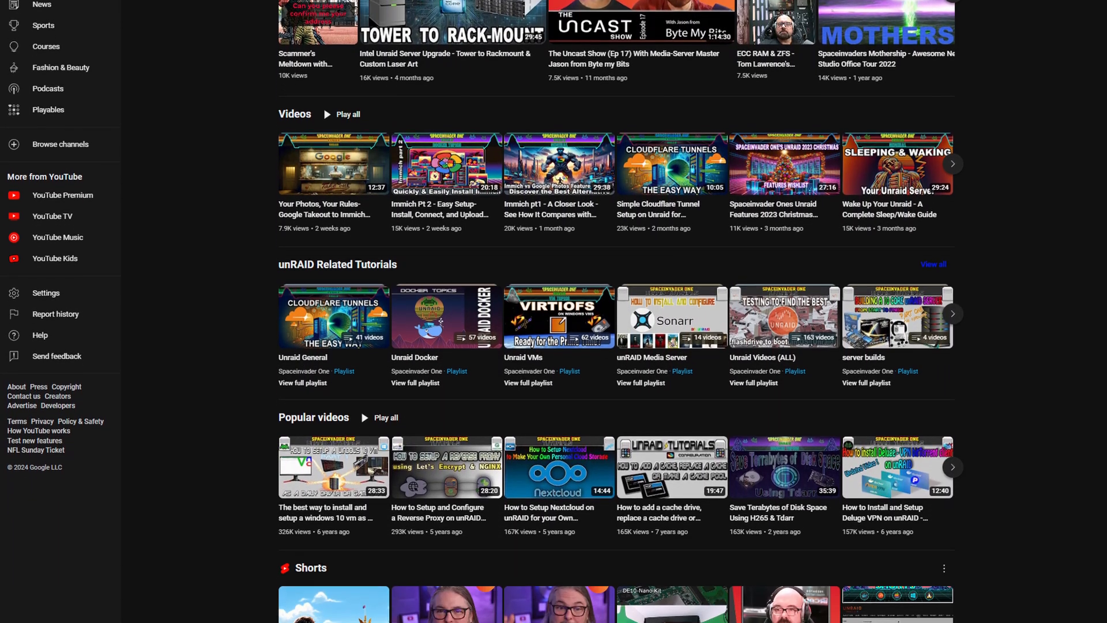
{"action": "scroll", "scroll_direction": "down", "scroll_amount": 3}
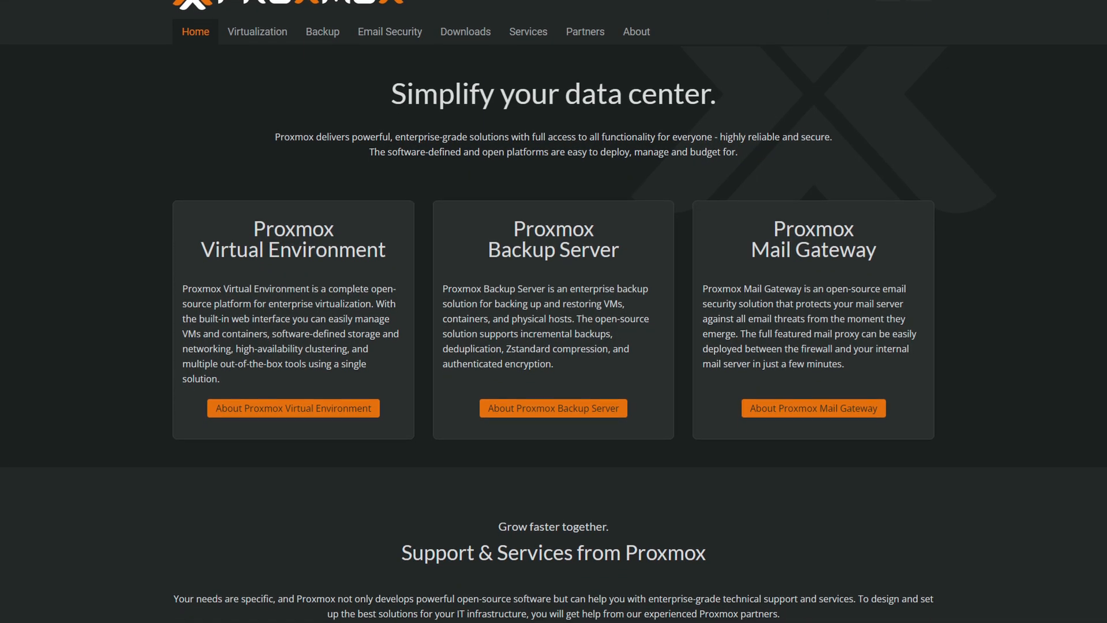
{"action": "scroll", "scroll_direction": "down", "scroll_amount": 3}
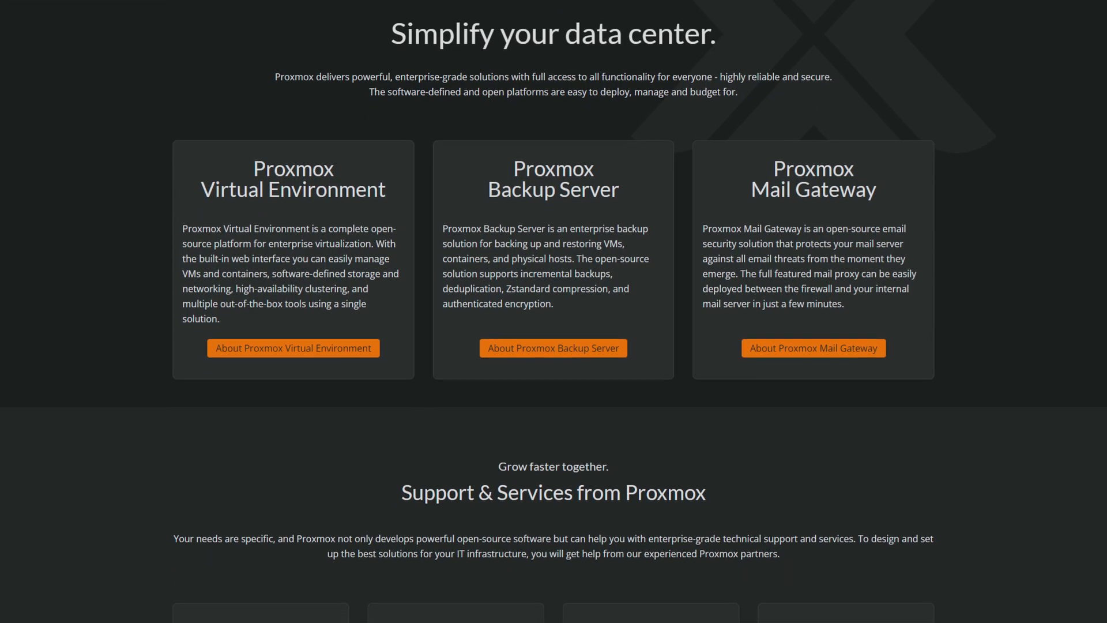
{"action": "scroll", "scroll_direction": "down", "scroll_amount": 3}
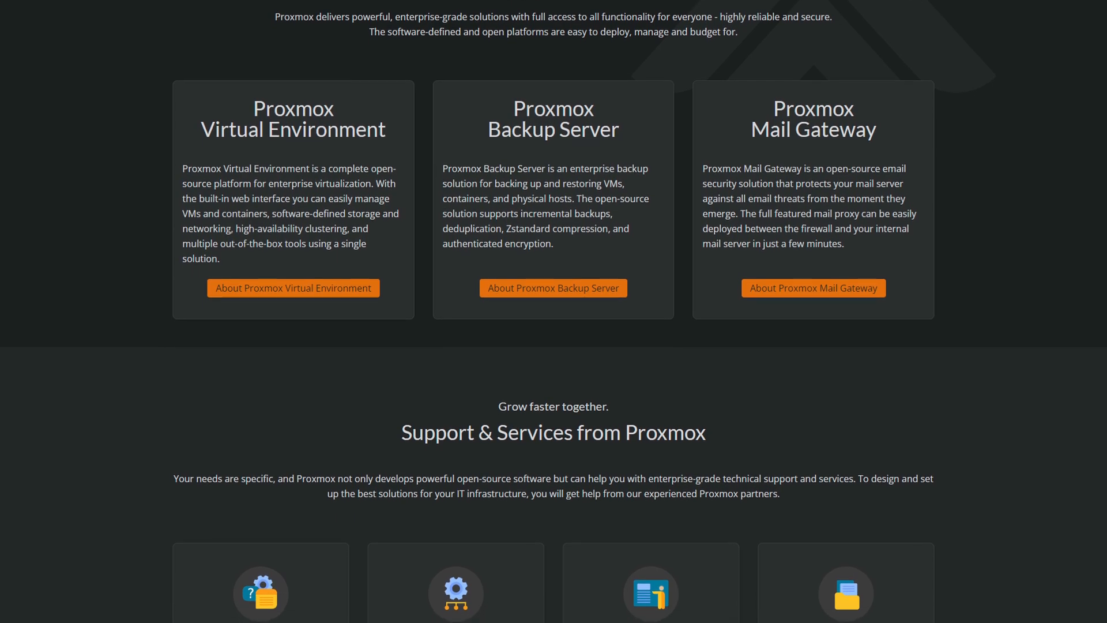
{"action": "scroll", "scroll_direction": "down", "scroll_amount": 3}
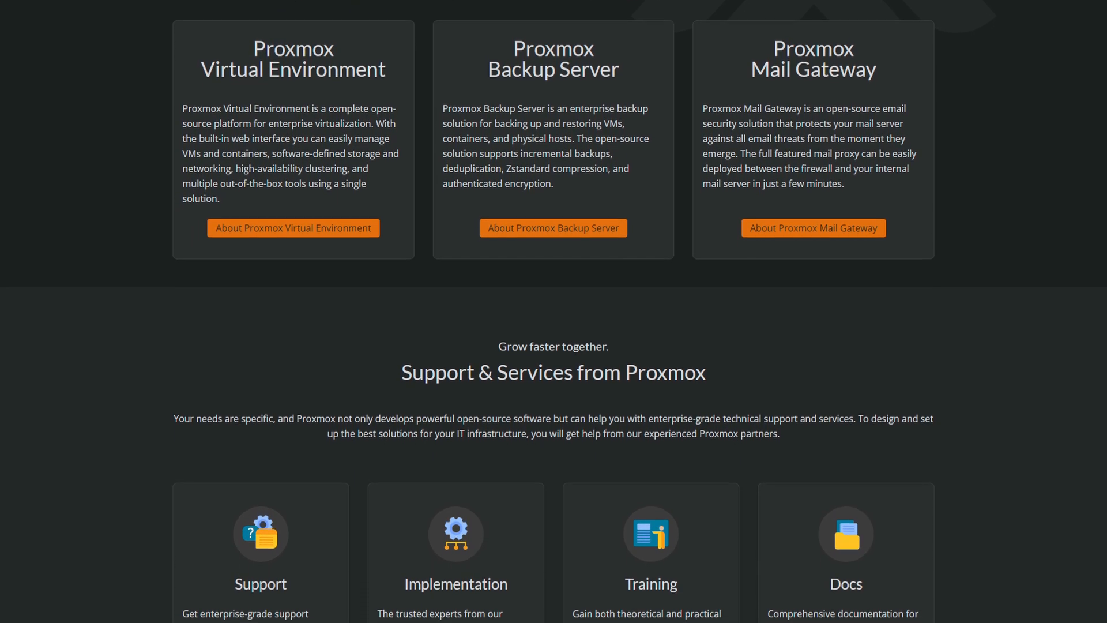
{"action": "scroll", "scroll_direction": "down", "scroll_amount": 3}
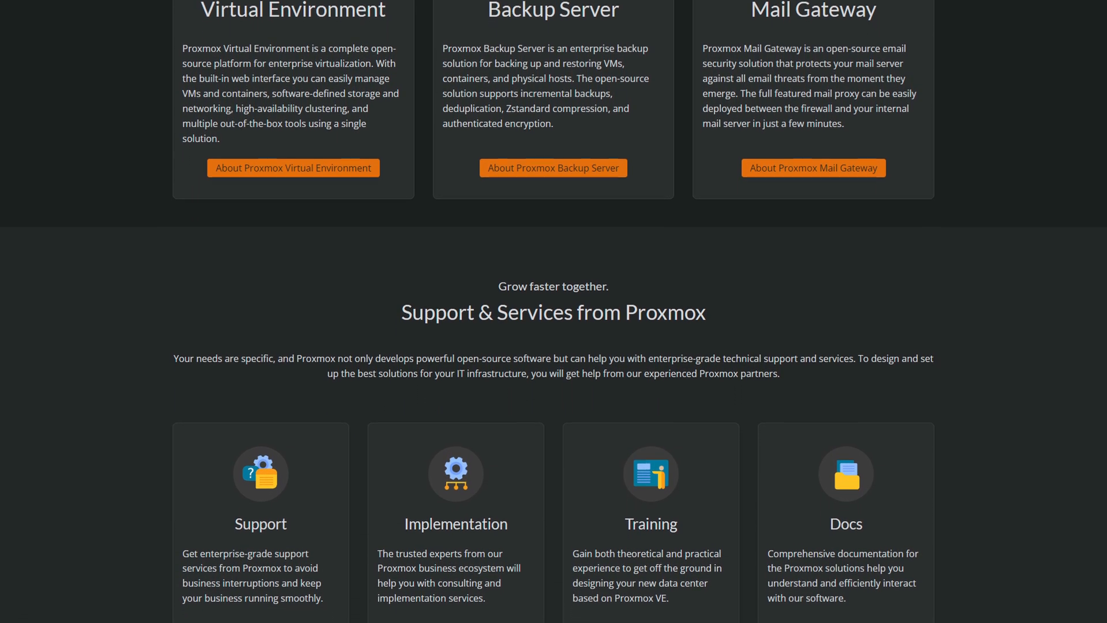
{"action": "scroll", "scroll_direction": "down", "scroll_amount": 3}
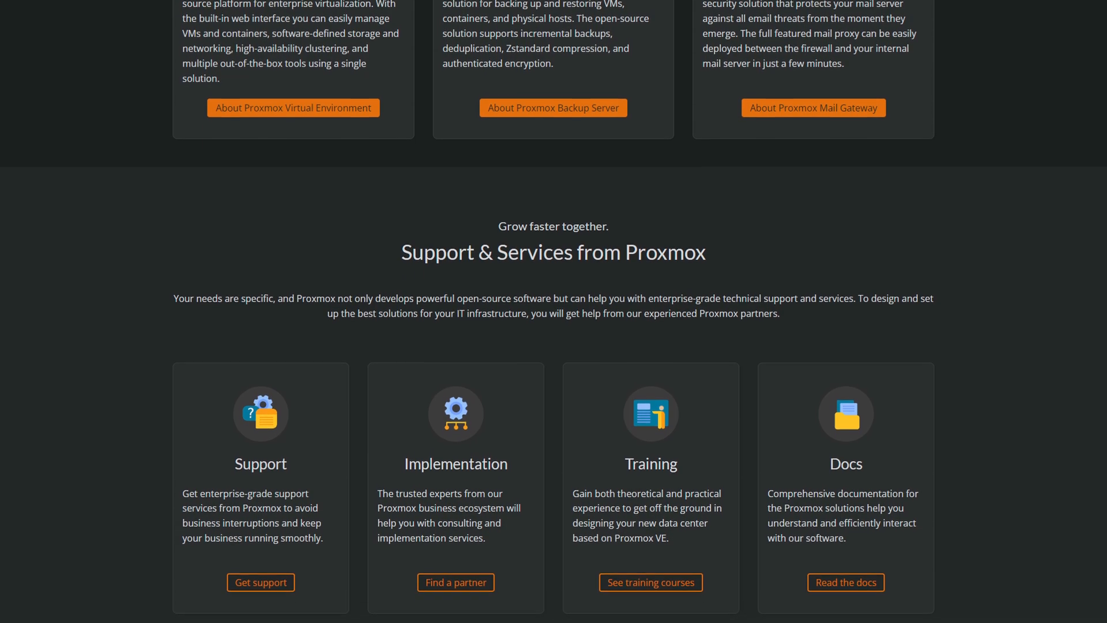
{"action": "scroll", "scroll_direction": "down", "scroll_amount": 3}
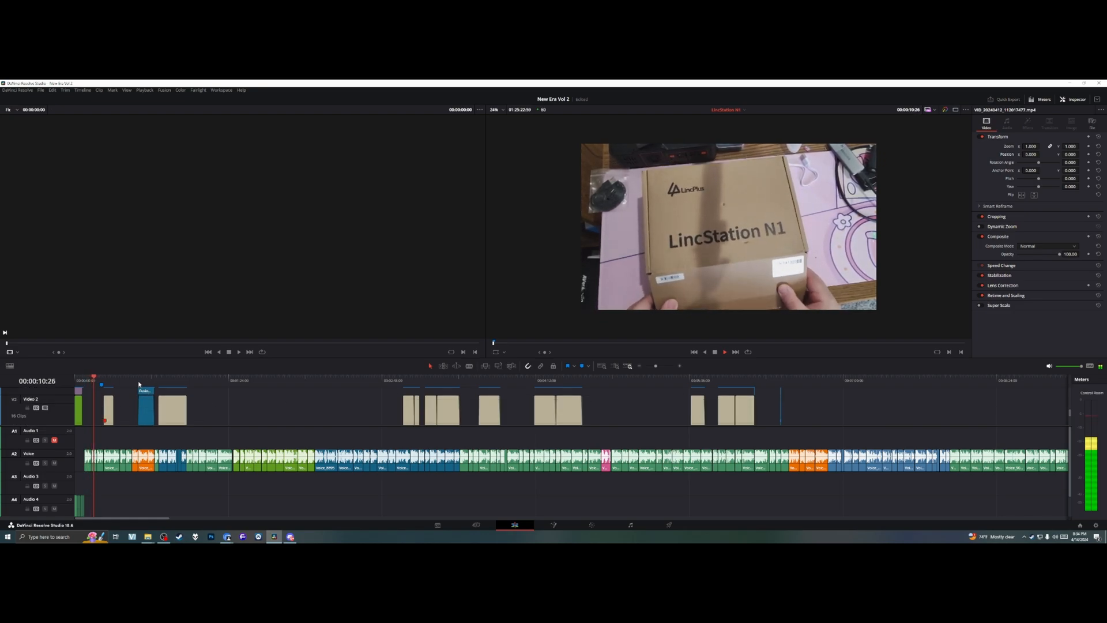
{"action": "left_click", "coordinate": [138, 380]}
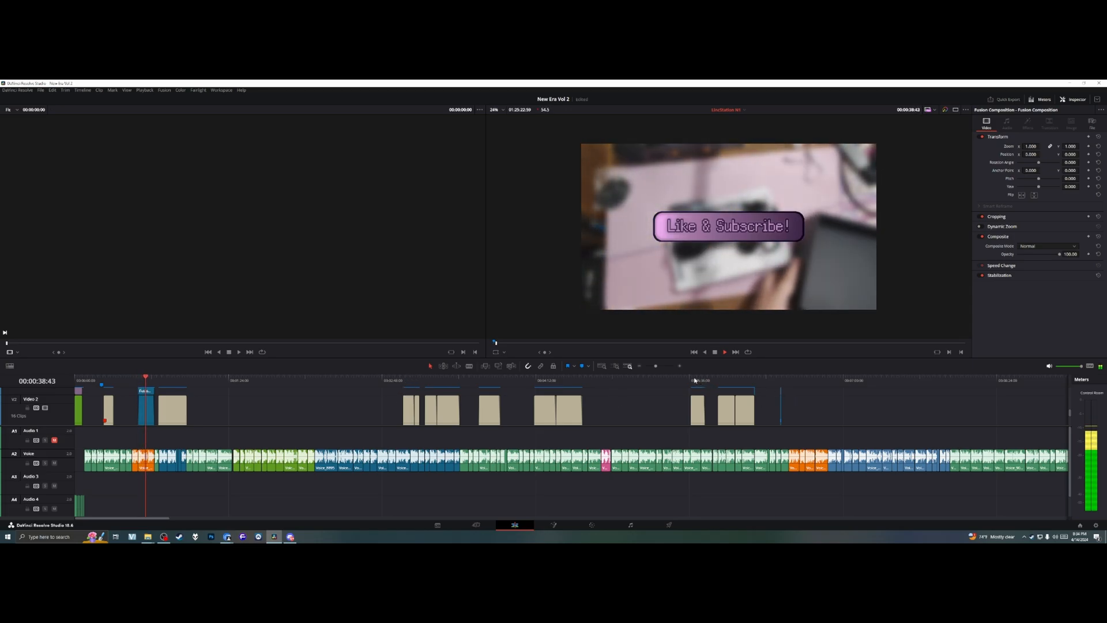
{"action": "left_click", "coordinate": [693, 380]}
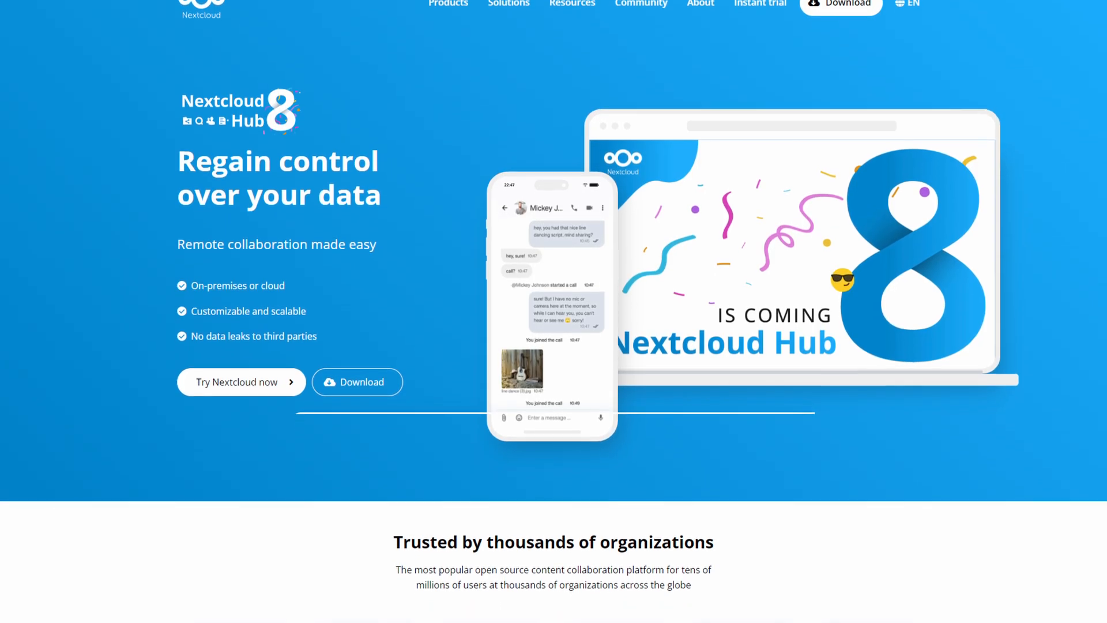
{"action": "scroll", "scroll_direction": "down", "scroll_amount": 3}
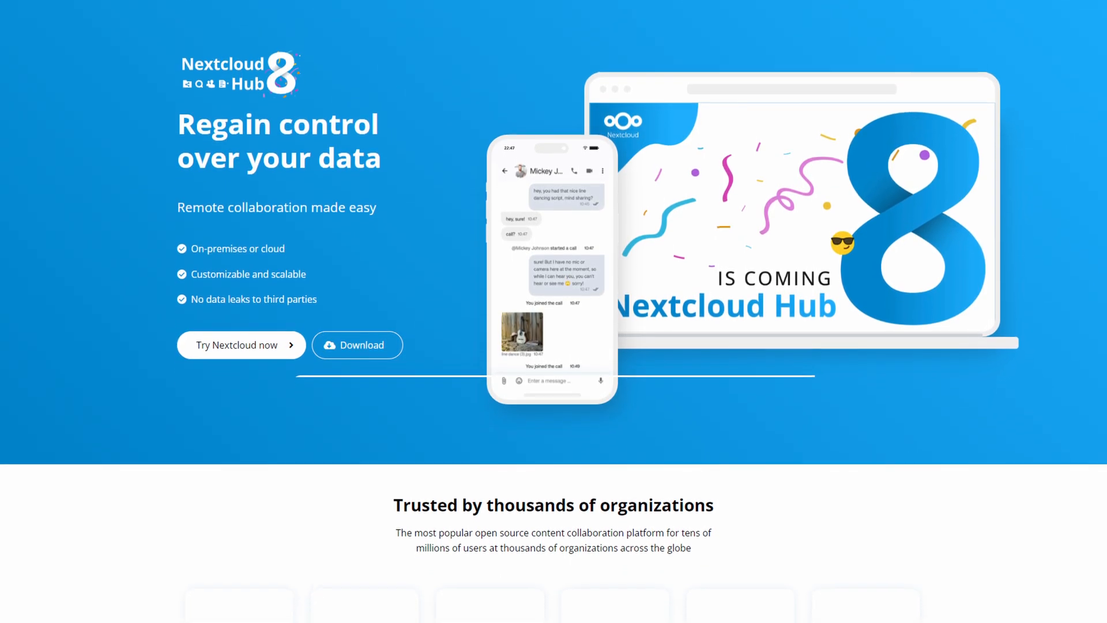
{"action": "scroll", "scroll_direction": "down", "scroll_amount": 3}
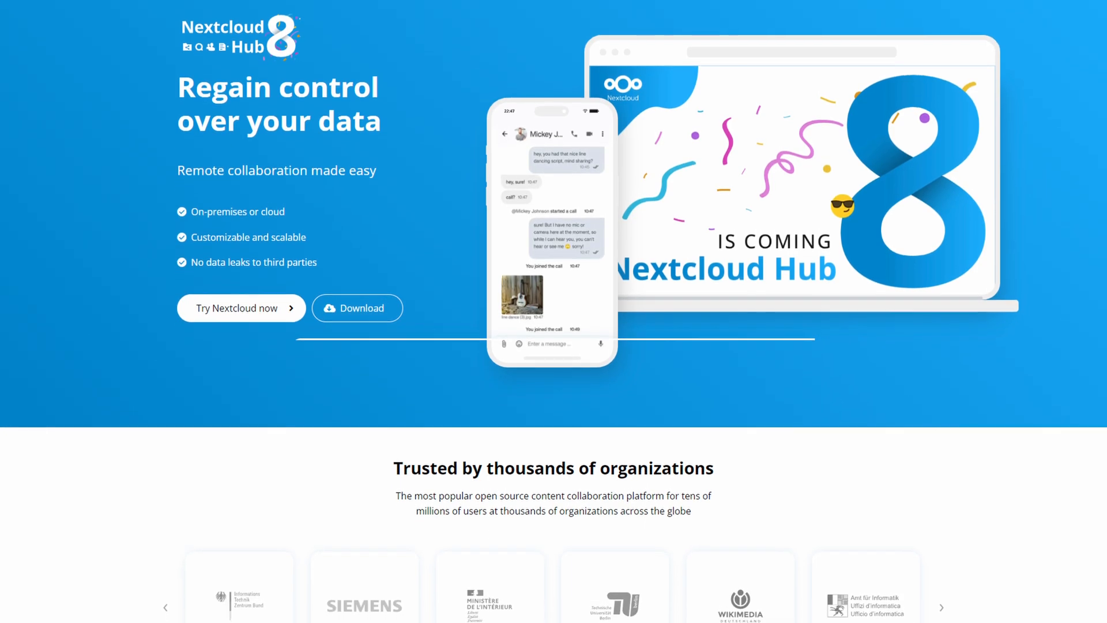
{"action": "scroll", "scroll_direction": "down", "scroll_amount": 3}
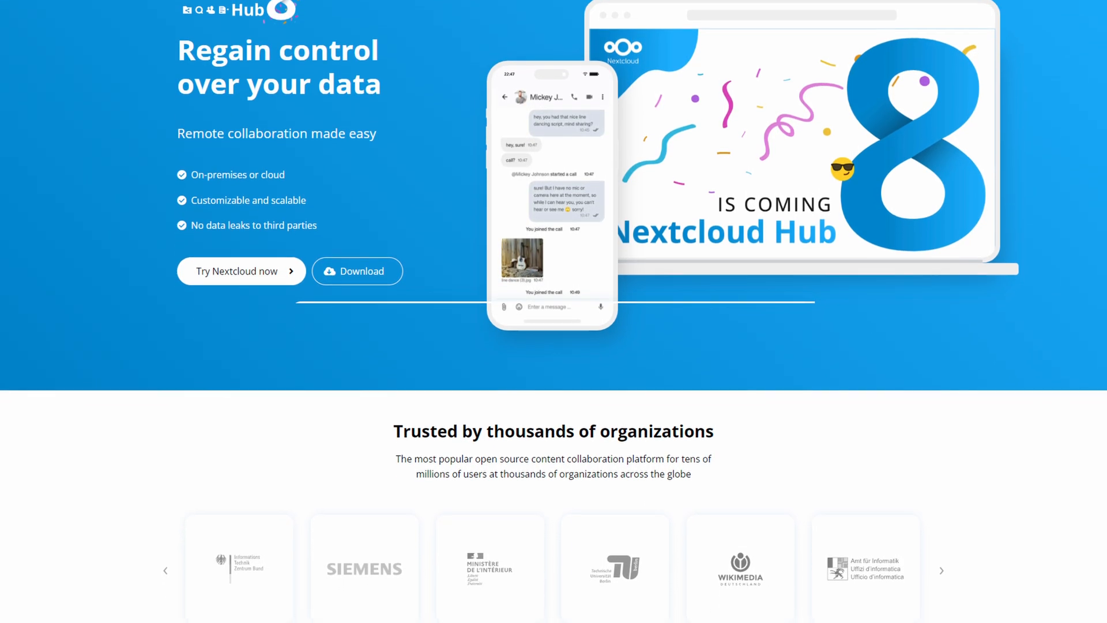
{"action": "scroll", "scroll_direction": "down", "scroll_amount": 3}
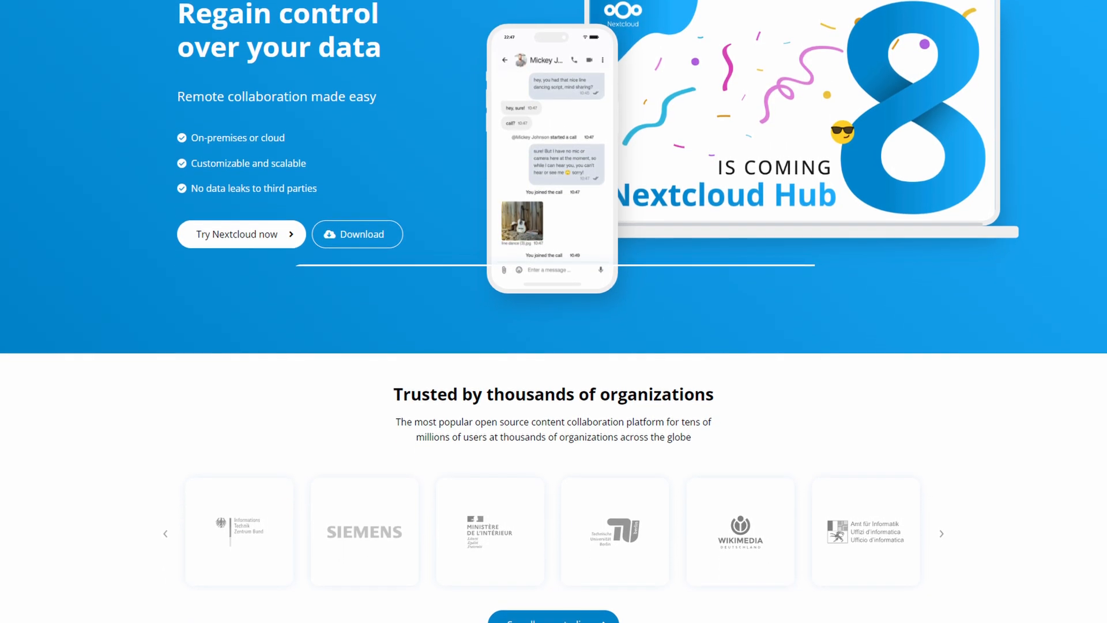
{"action": "scroll", "scroll_direction": "down", "scroll_amount": 3}
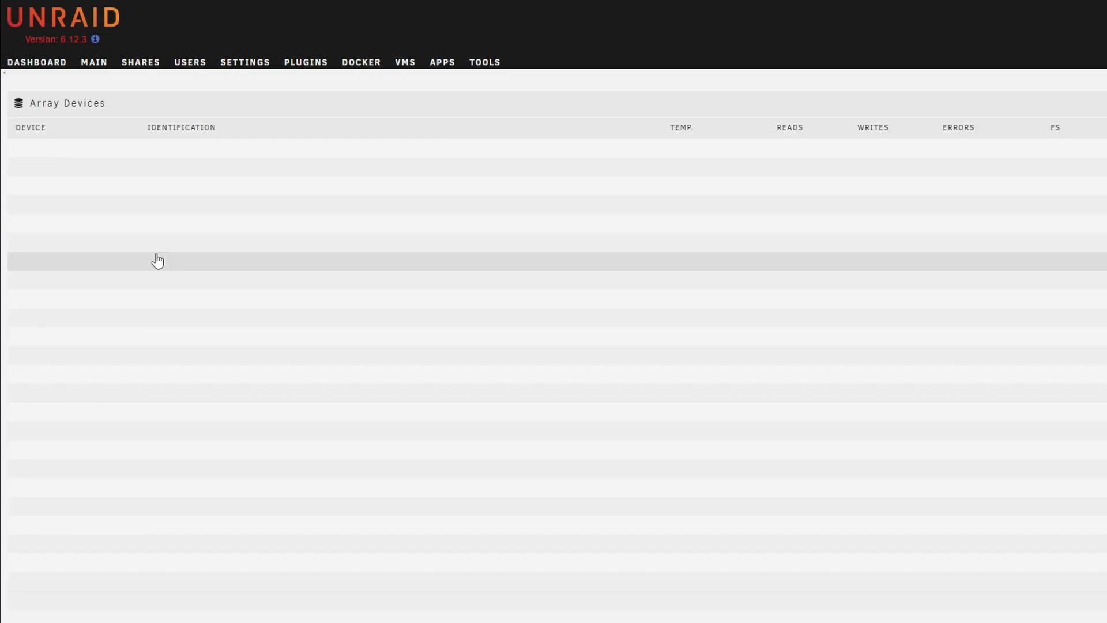
{"action": "scroll", "scroll_direction": "down", "scroll_amount": 3}
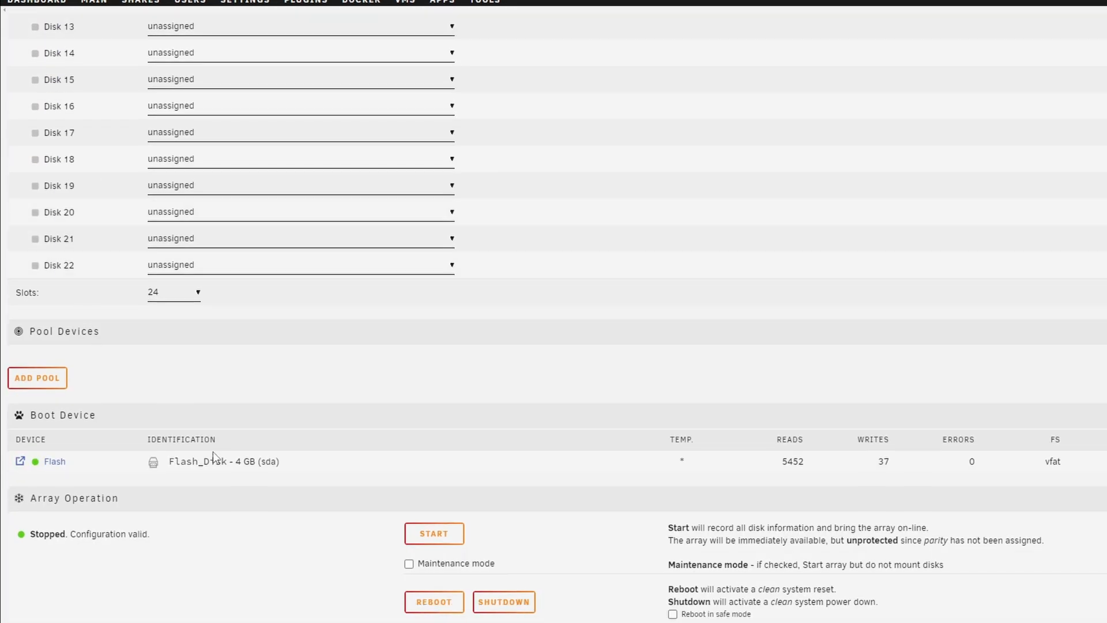
{"action": "scroll", "scroll_direction": "up", "scroll_amount": 3}
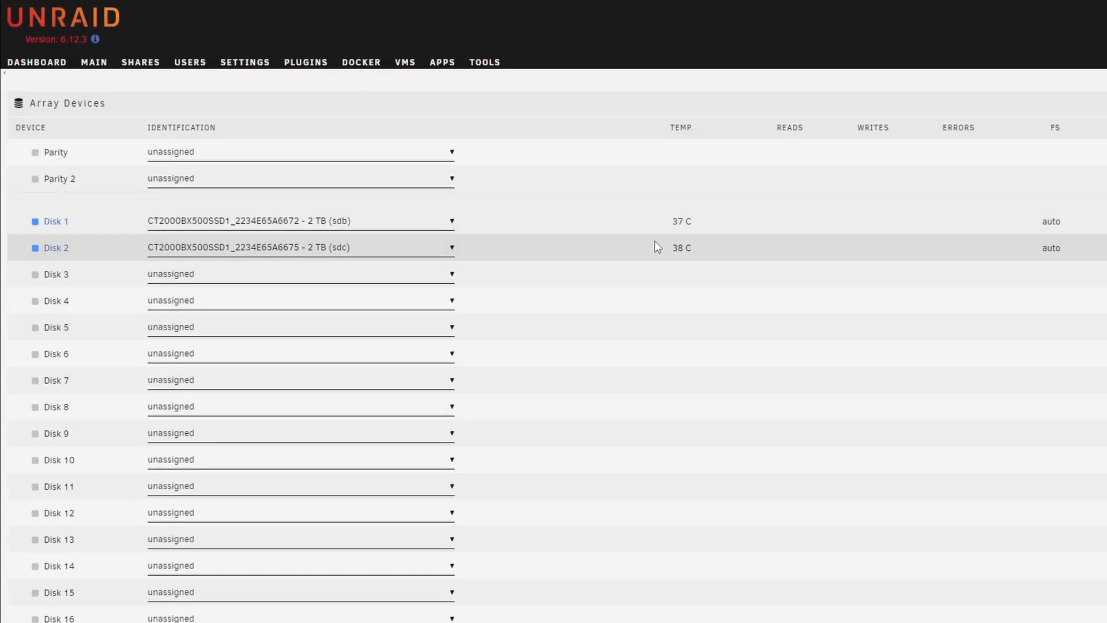
{"action": "scroll", "scroll_direction": "down", "scroll_amount": 3}
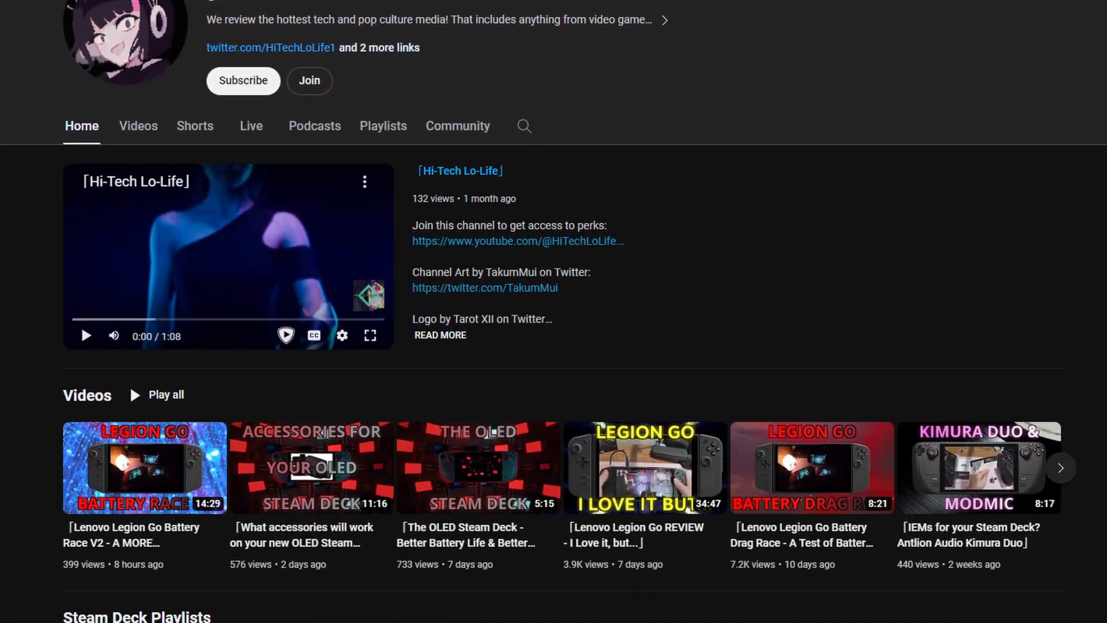
{"action": "scroll", "scroll_direction": "down", "scroll_amount": 3}
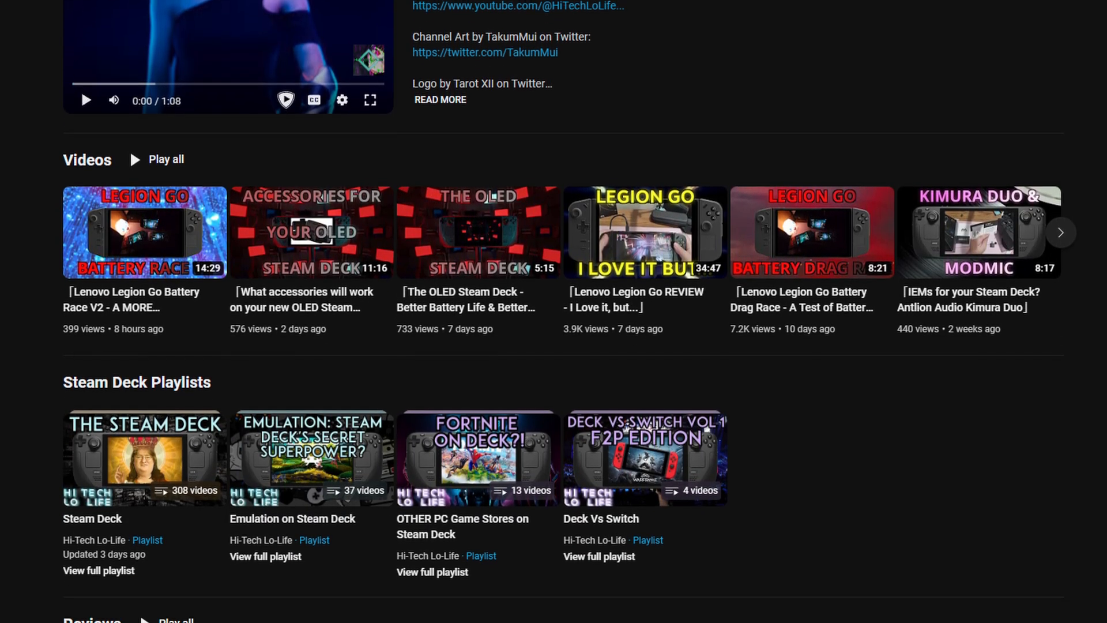
{"action": "scroll", "scroll_direction": "down", "scroll_amount": 3}
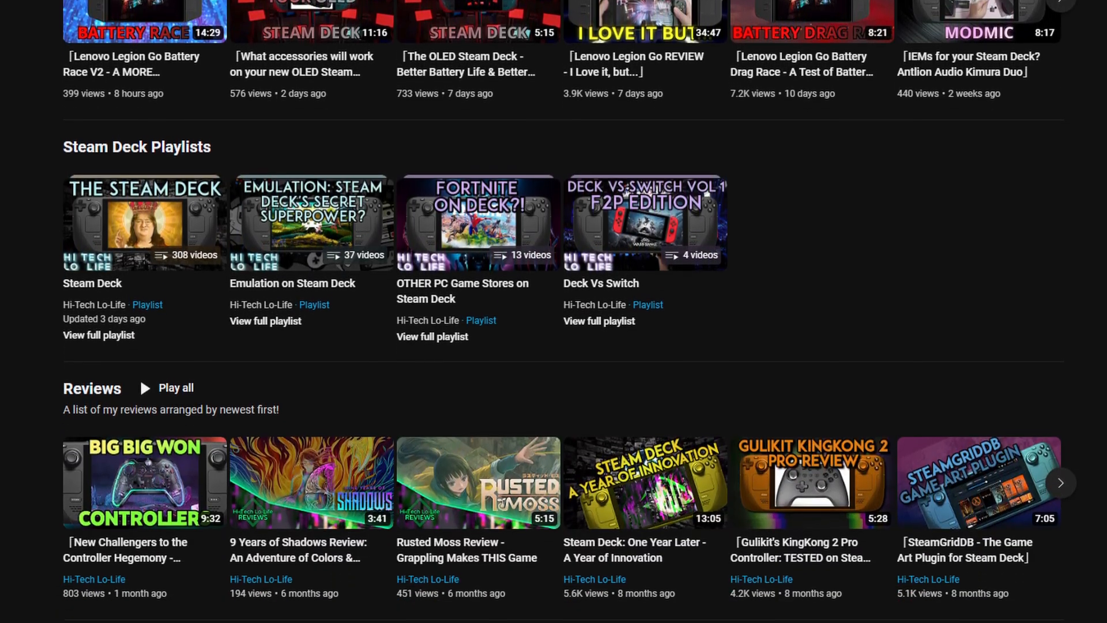
{"action": "scroll", "scroll_direction": "down", "scroll_amount": 3}
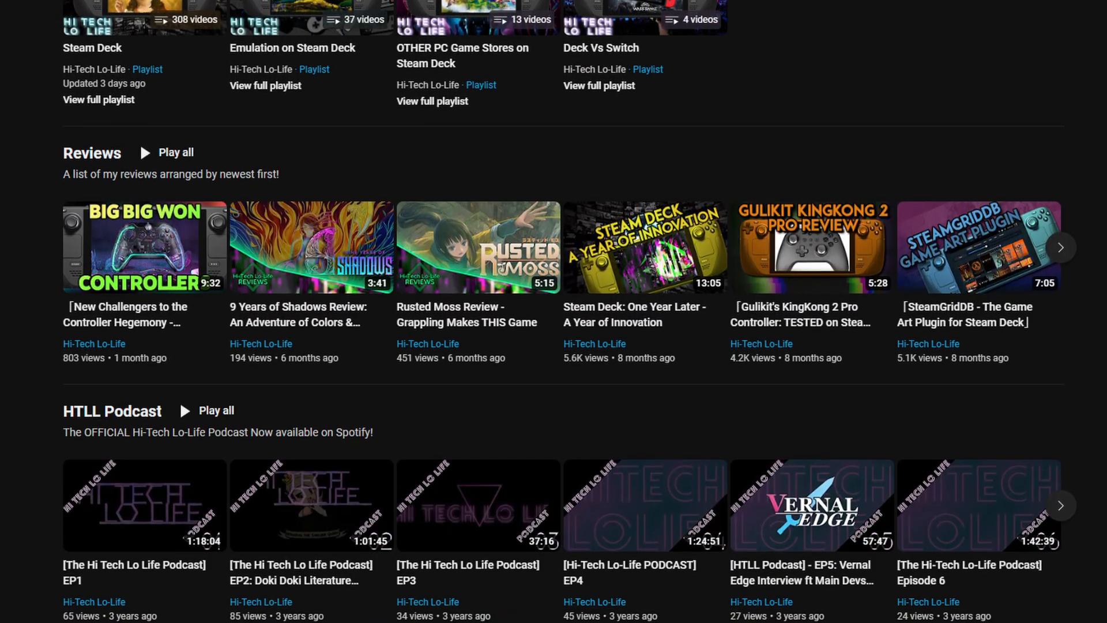
{"action": "scroll", "scroll_direction": "down", "scroll_amount": 3}
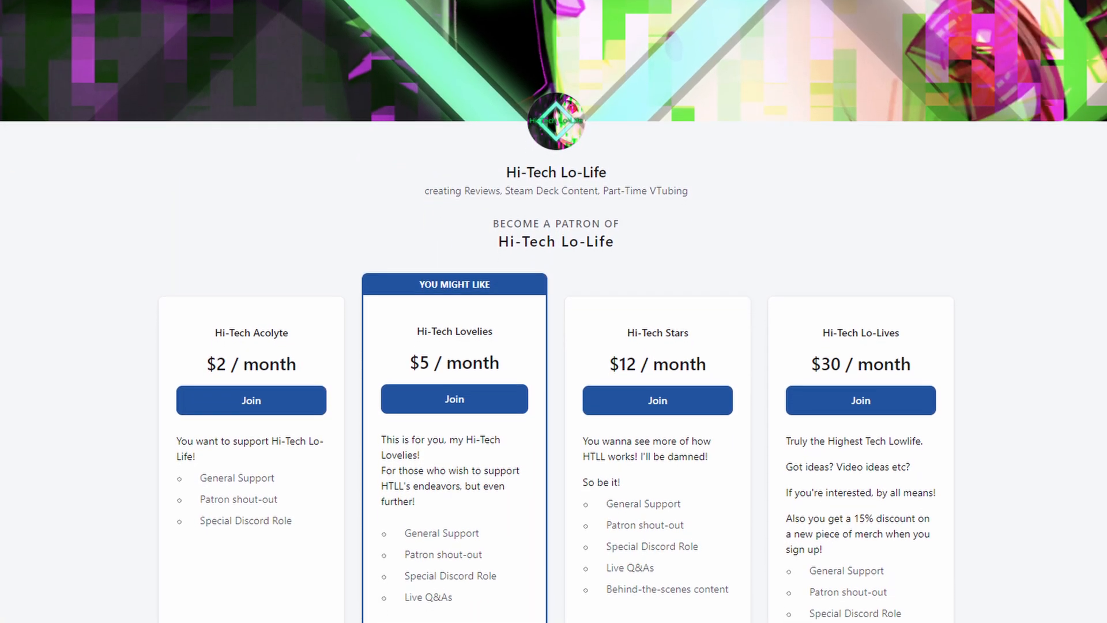
{"action": "scroll", "scroll_direction": "up", "scroll_amount": 3}
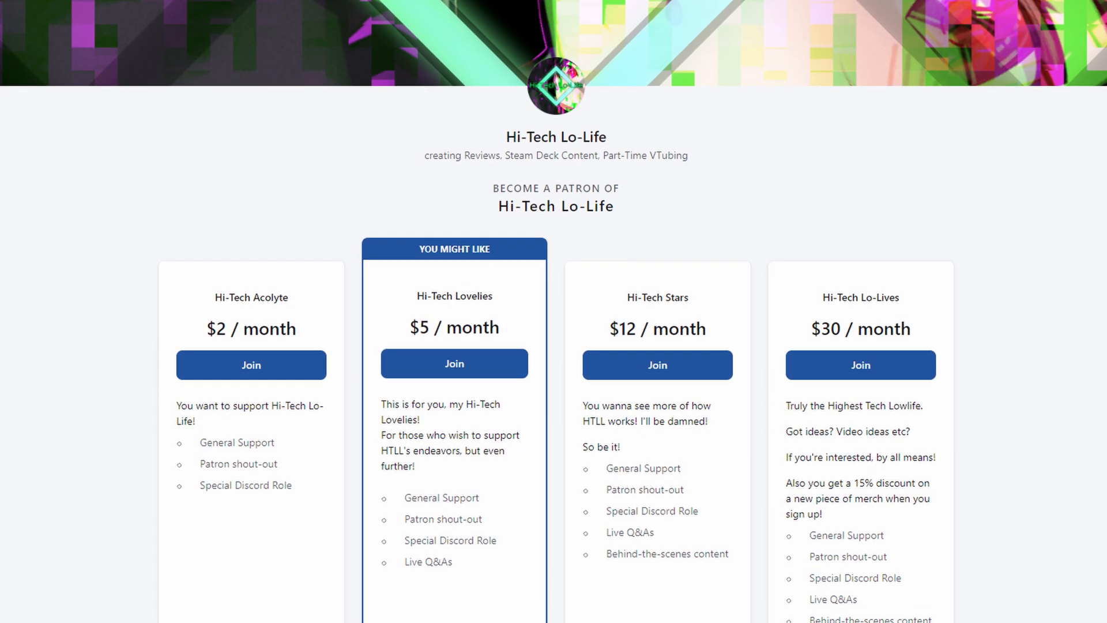